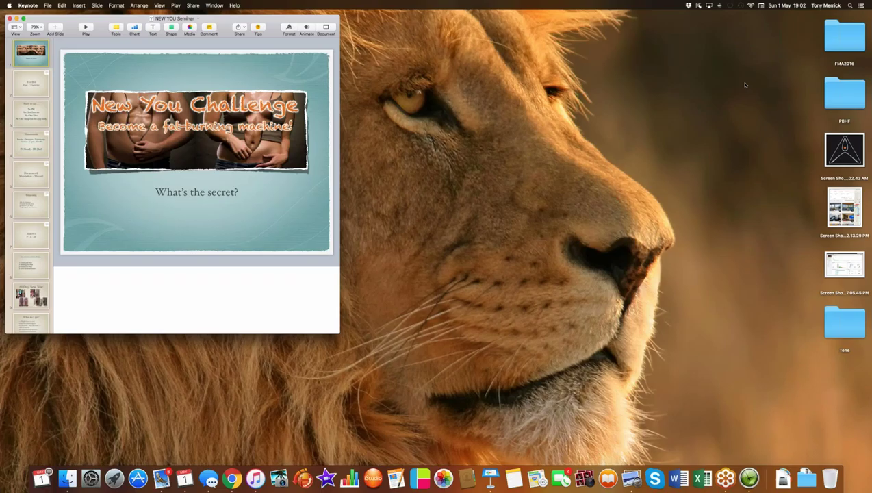
mouse_move(748, 85)
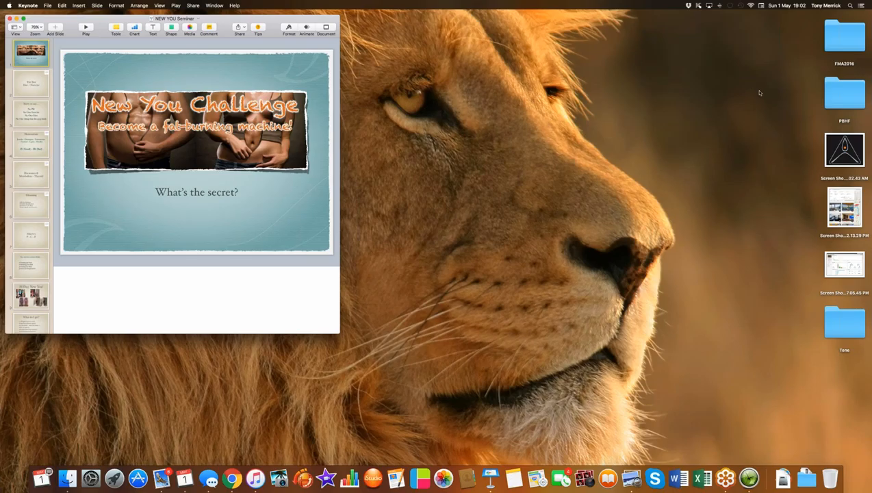
mouse_move(725, 266)
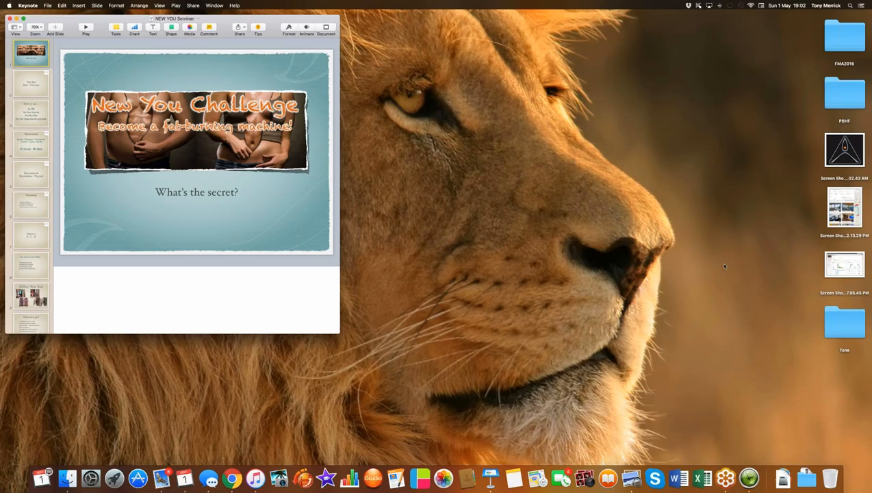
mouse_move(752, 248)
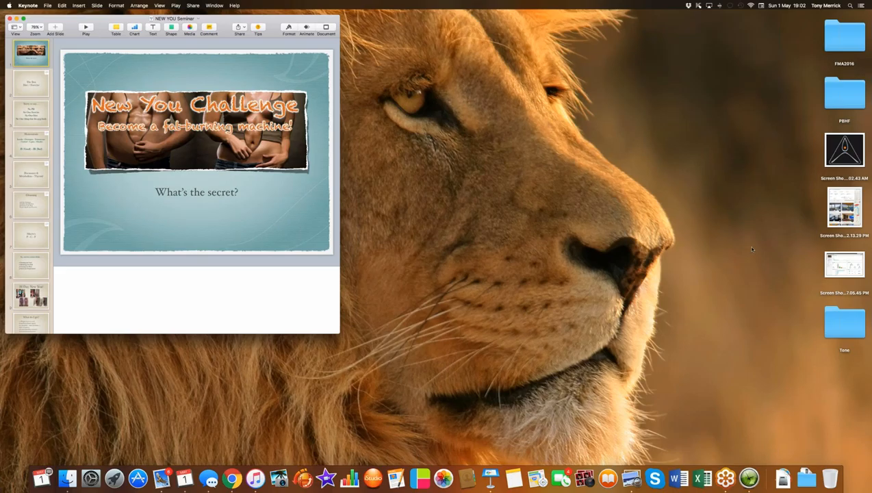
mouse_move(739, 271)
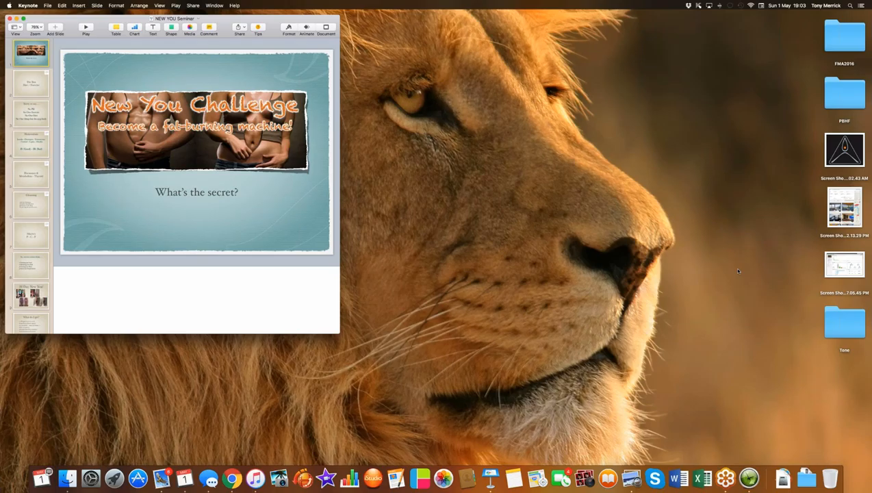
mouse_move(754, 311)
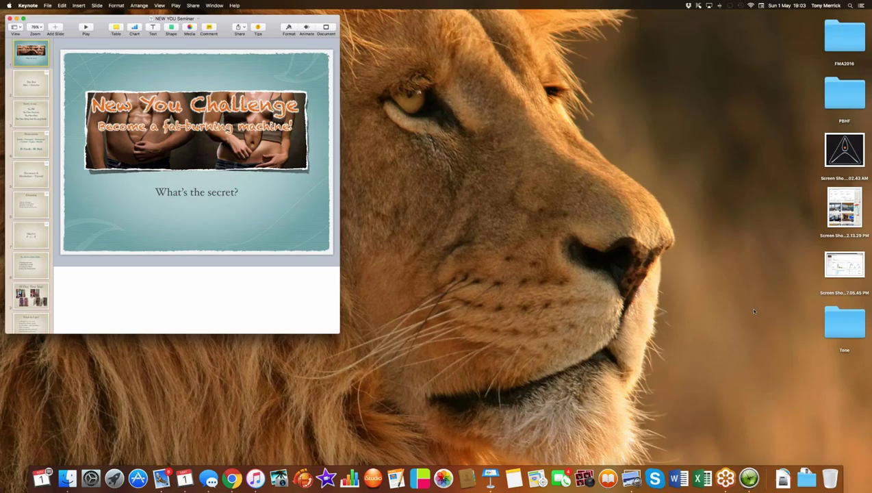
mouse_move(712, 350)
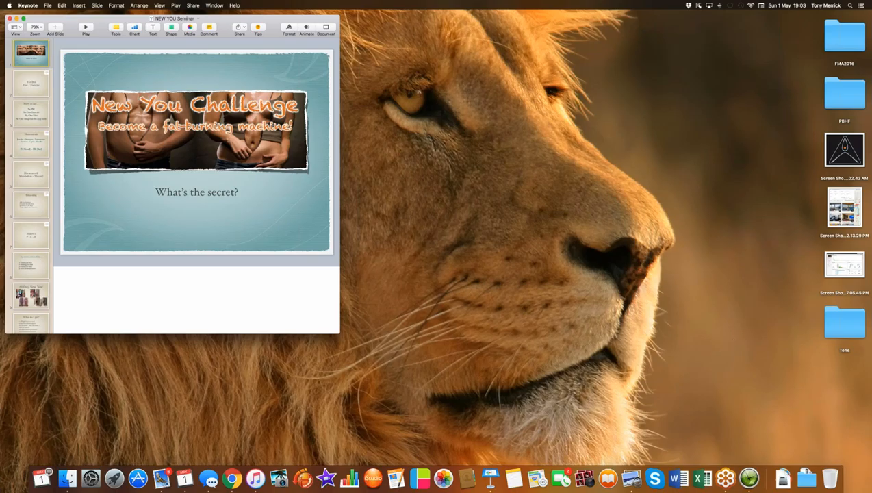
mouse_move(764, 348)
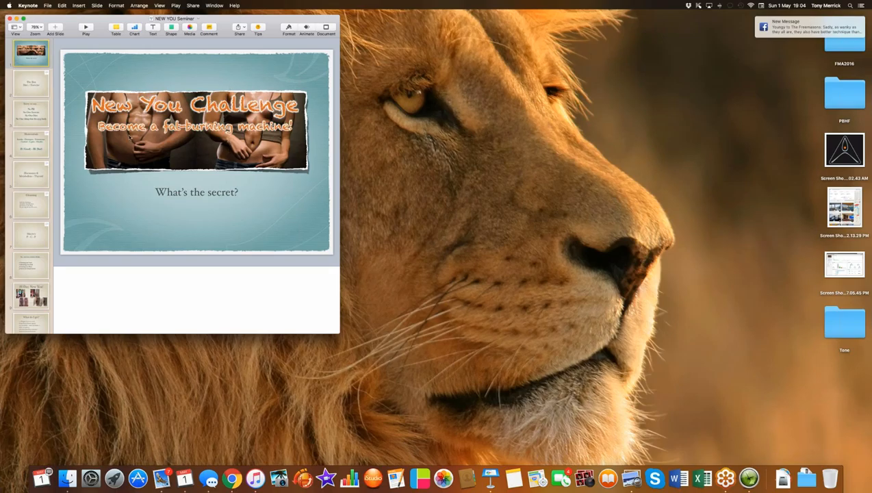
mouse_move(128, 155)
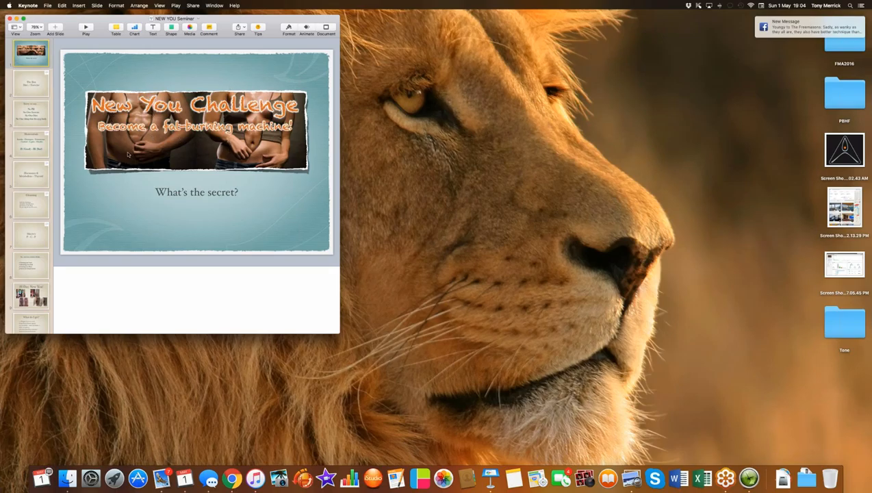
Show slide two, 'The Box Diet / Exercise', with its eating-clean presenter notes.
left_click(29, 90)
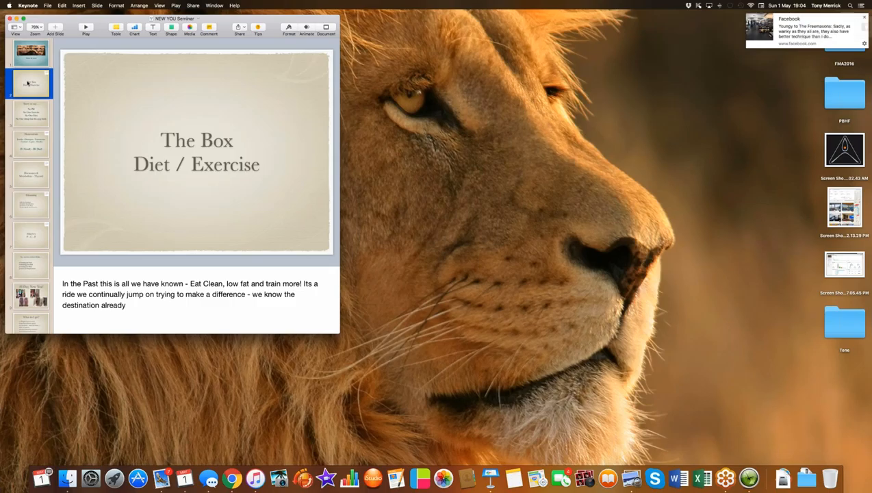
mouse_move(101, 240)
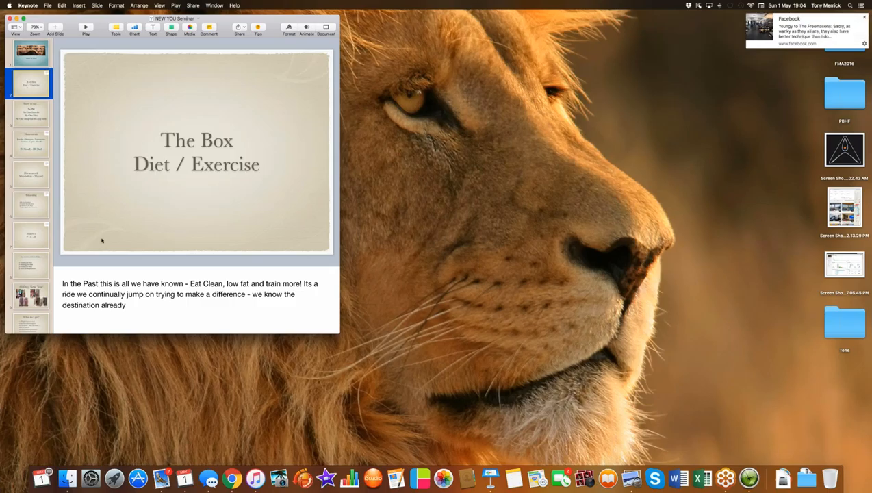
mouse_move(158, 320)
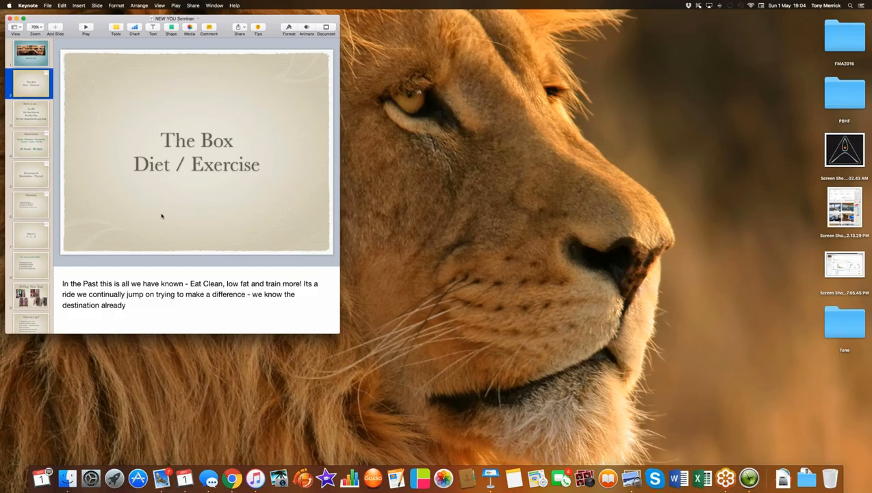
mouse_move(231, 176)
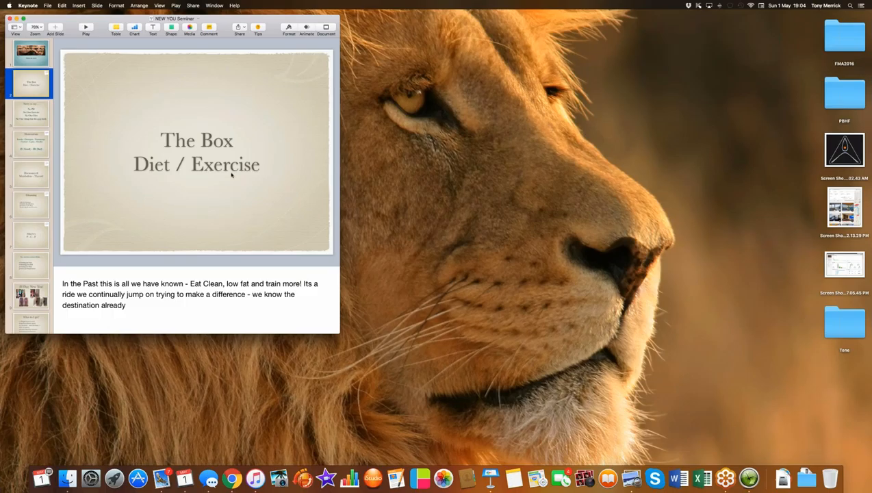
mouse_move(179, 196)
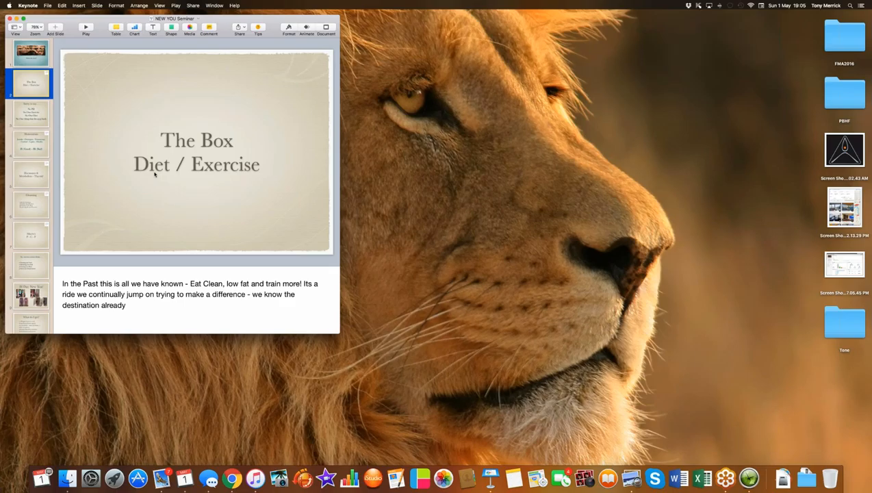
mouse_move(82, 141)
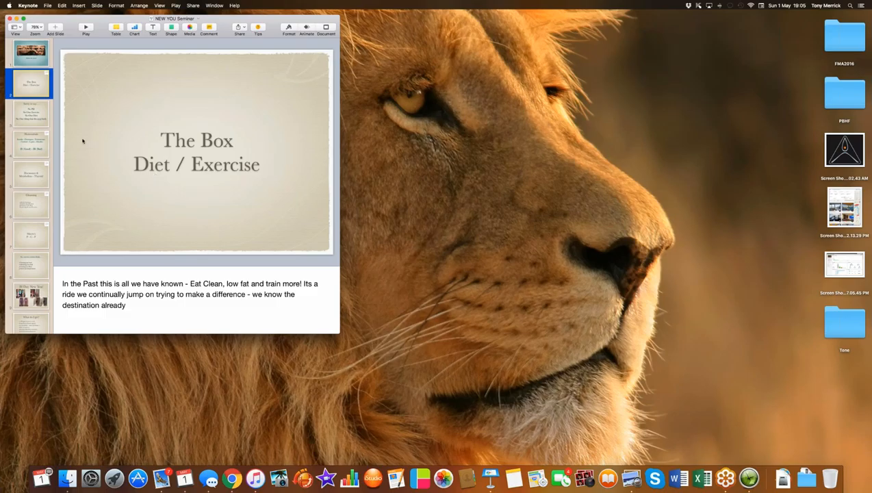
Show slide three, 'Sorry to say… No Pill, No One Exercise, No One Diet'.
left_click(30, 115)
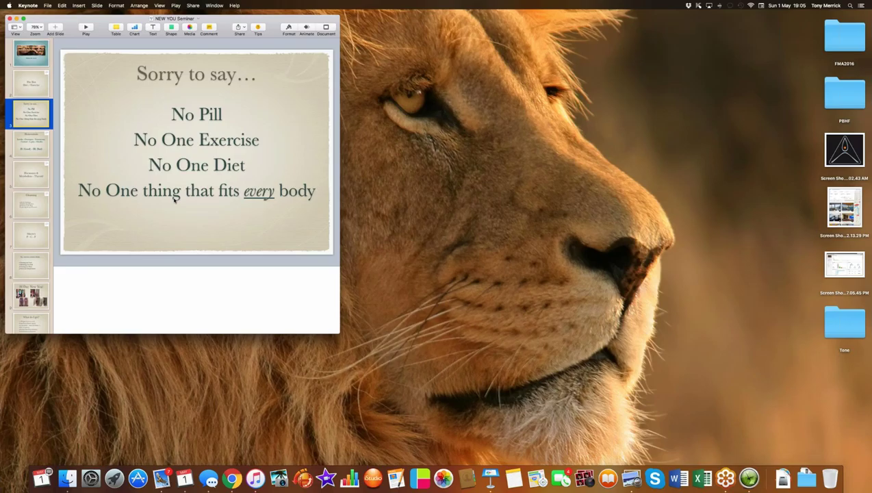
left_click(29, 147)
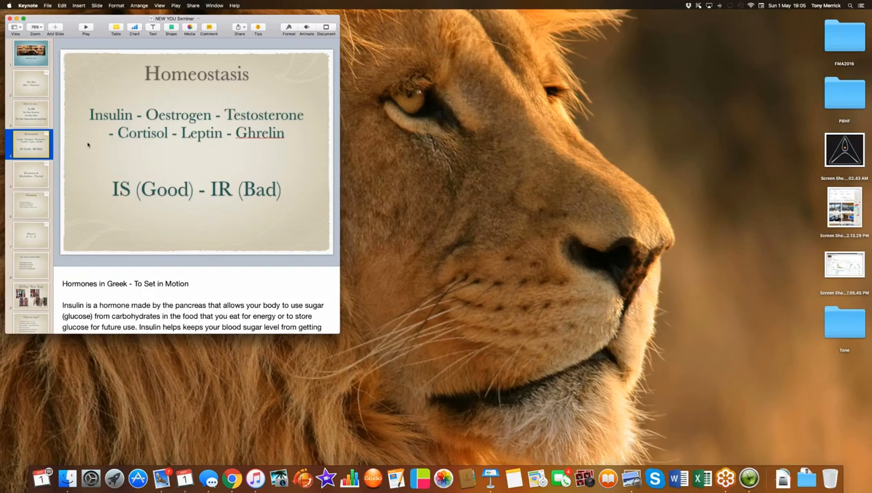
mouse_move(156, 99)
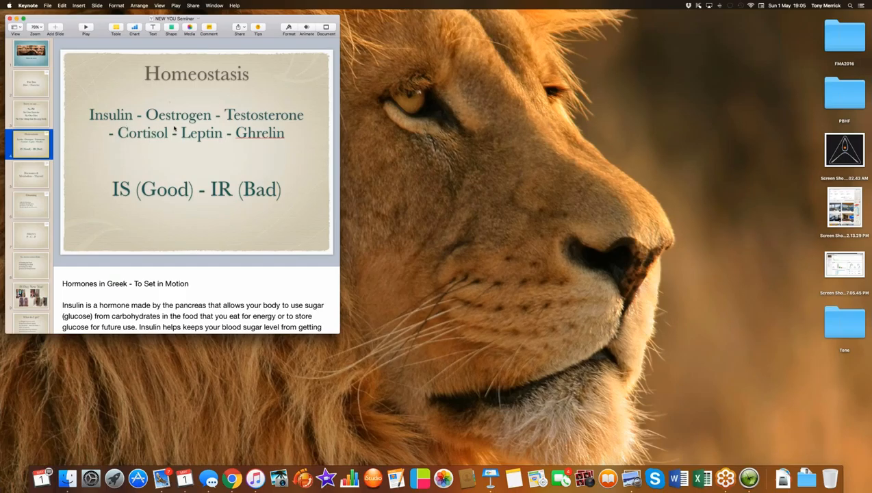
mouse_move(126, 164)
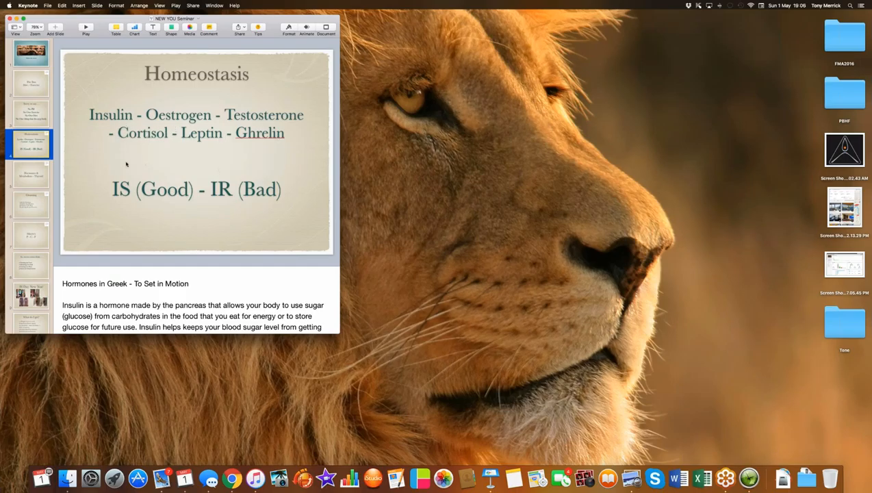
mouse_move(270, 155)
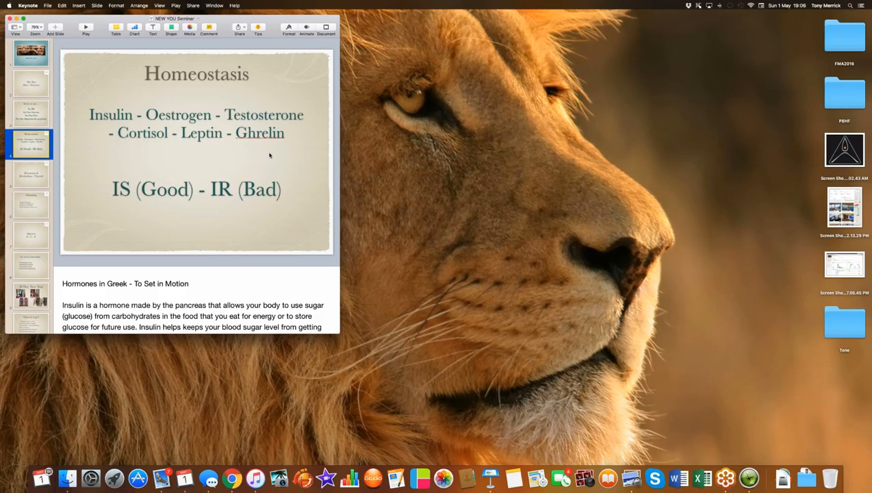
mouse_move(130, 205)
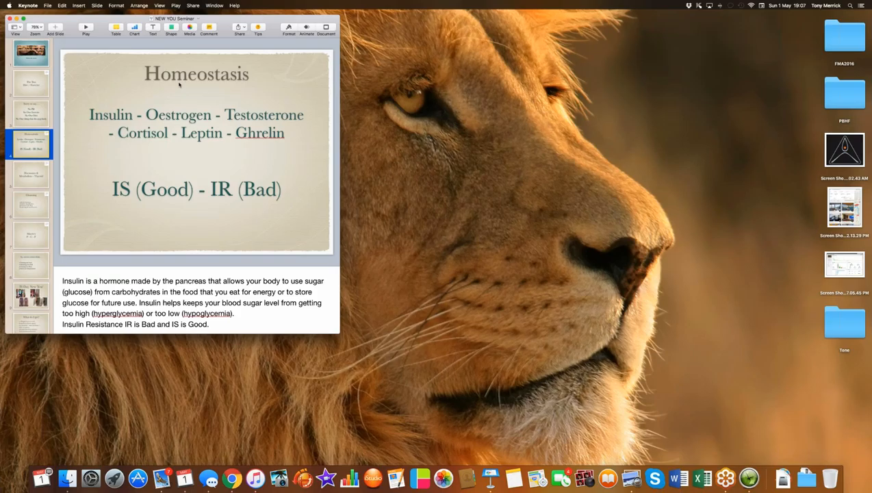
scroll("down", 3)
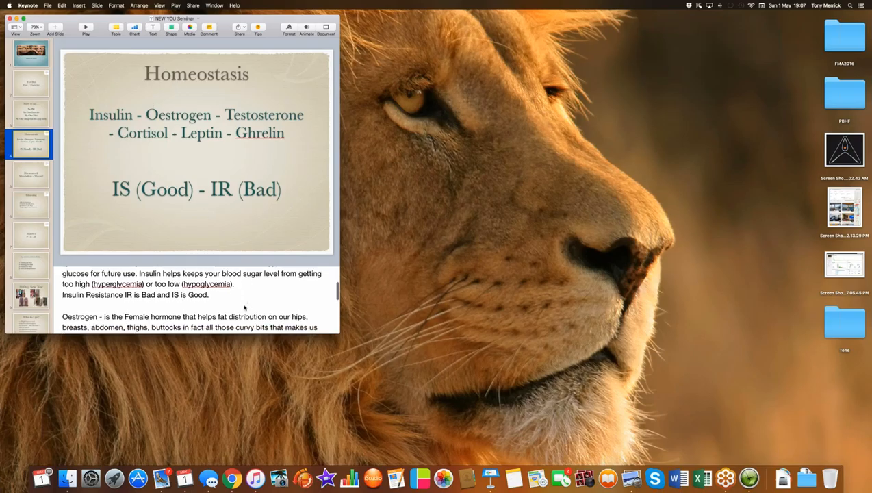
scroll("down", 3)
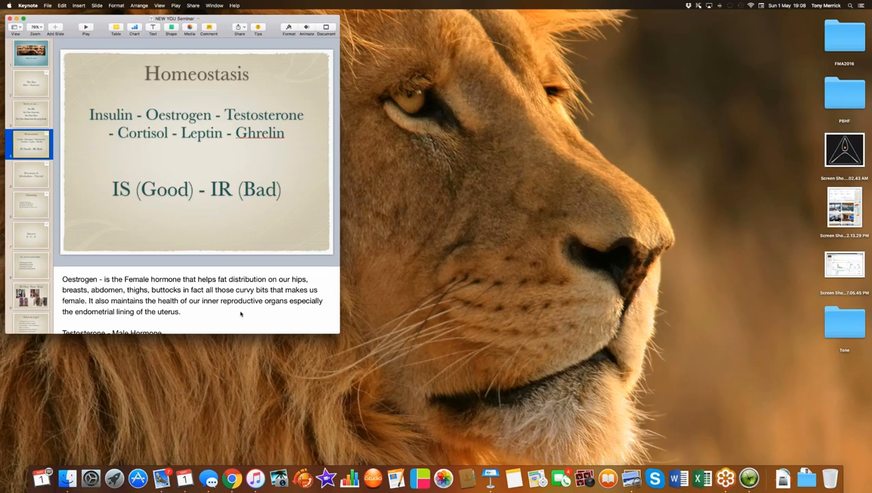
mouse_move(251, 317)
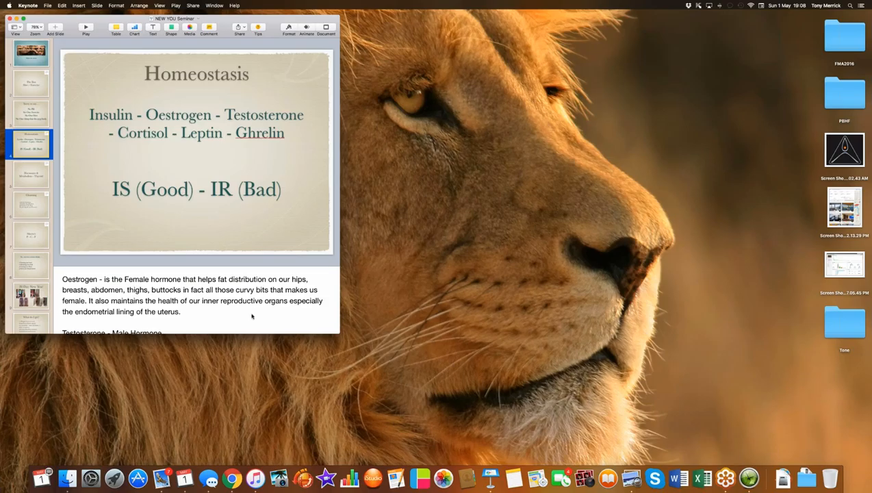
scroll("down", 3)
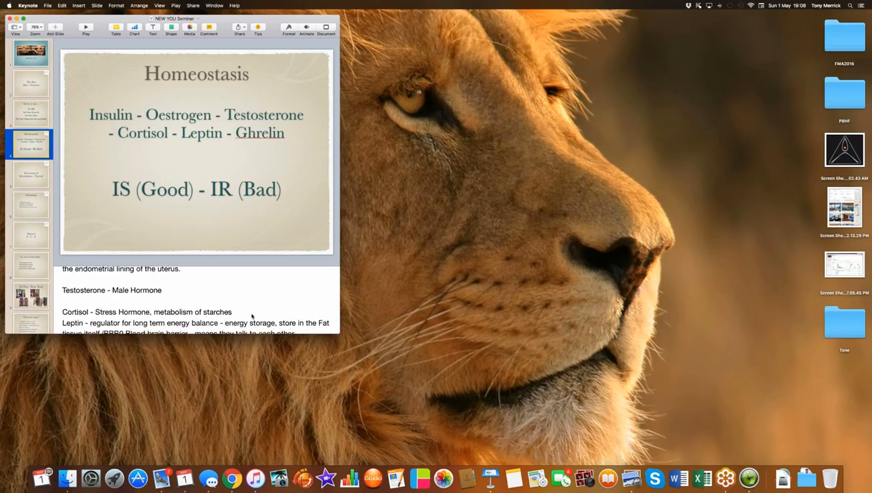
scroll("down", 3)
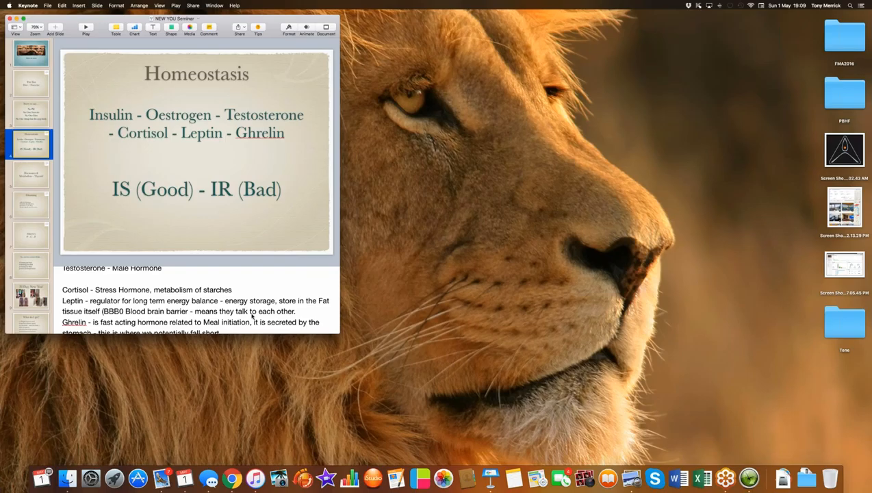
mouse_move(259, 321)
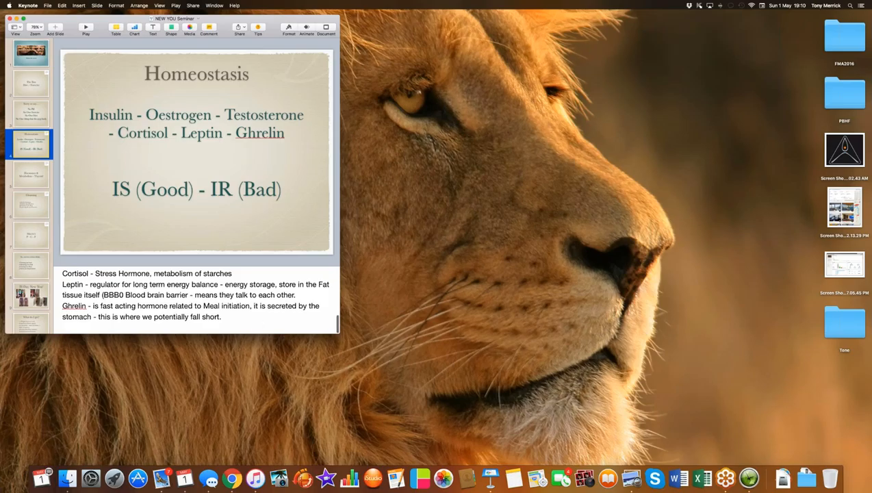
Show slide five, 'Hormones & Metabolism - Thyroid', with its thyroid and cardio notes.
left_click(29, 174)
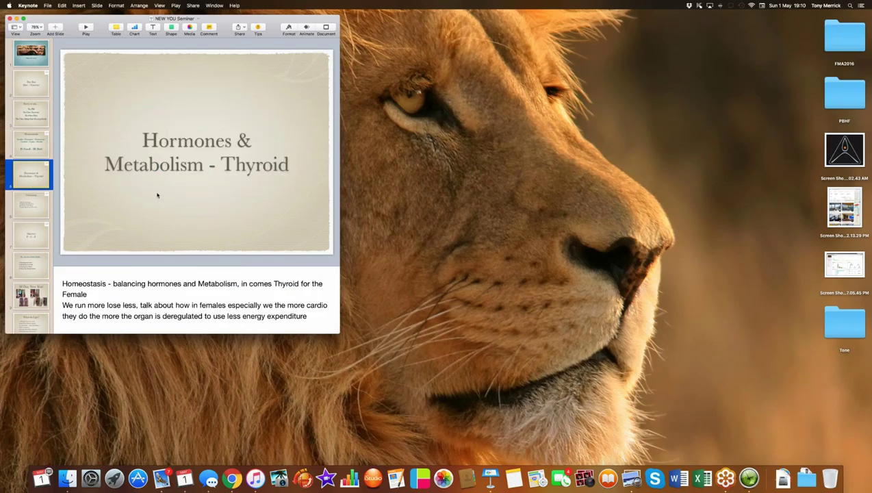
mouse_move(279, 188)
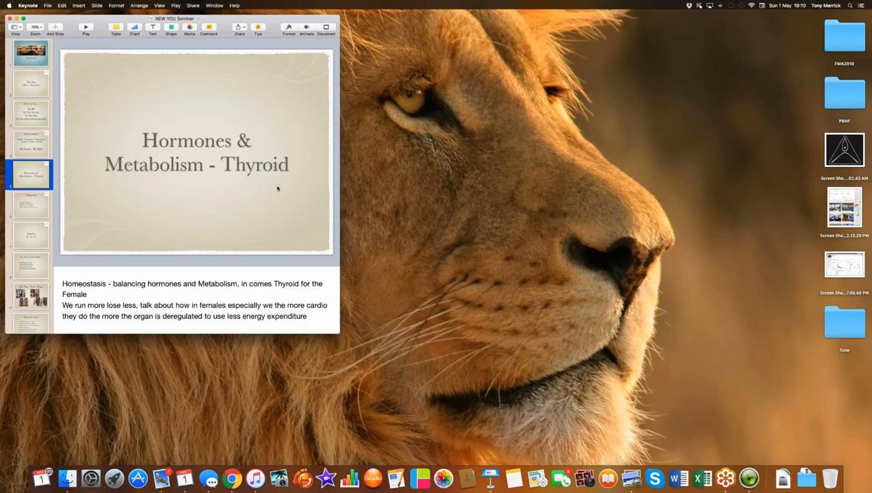
mouse_move(219, 294)
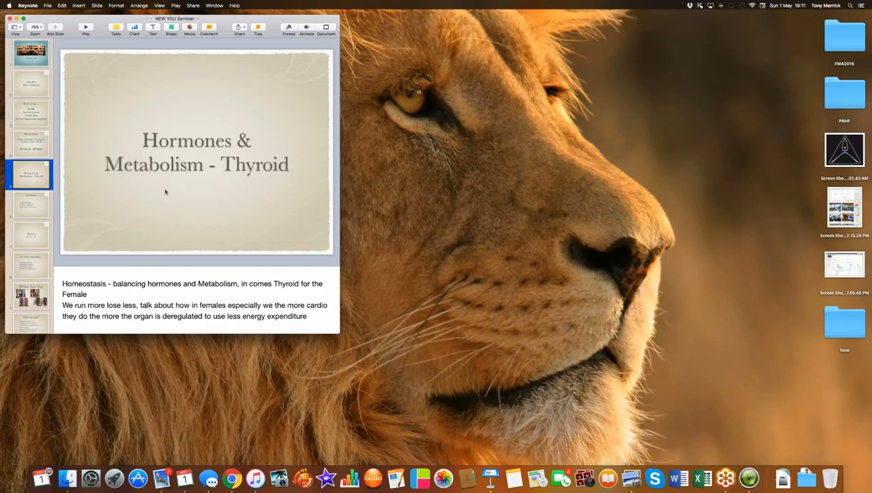
mouse_move(205, 163)
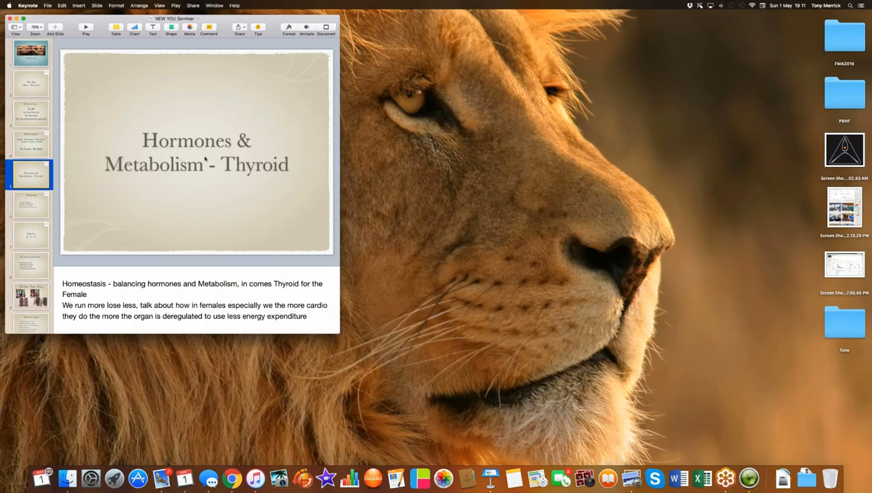
Show slide six, 'Cleansing', with notes on fat oxidation and detoxification.
left_click(29, 209)
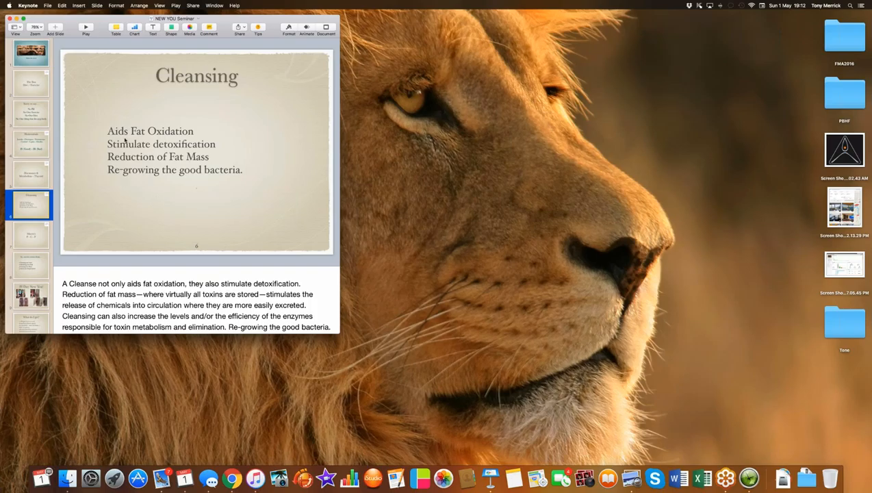
mouse_move(198, 141)
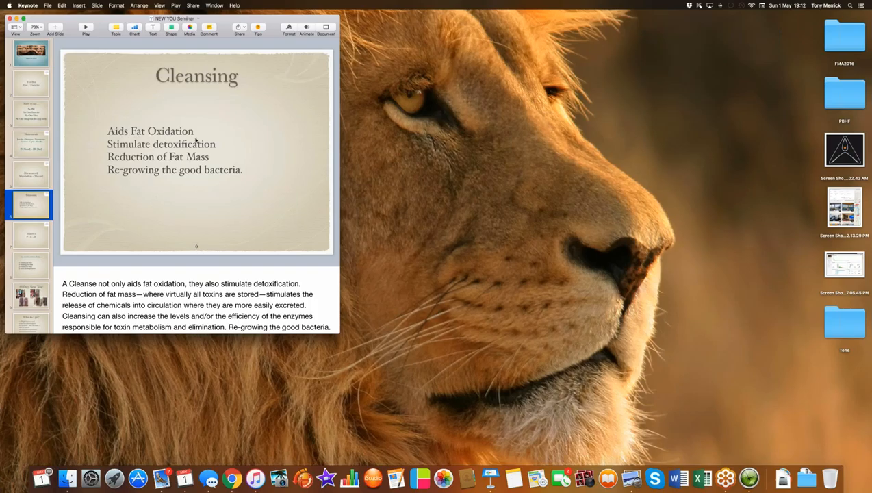
mouse_move(200, 170)
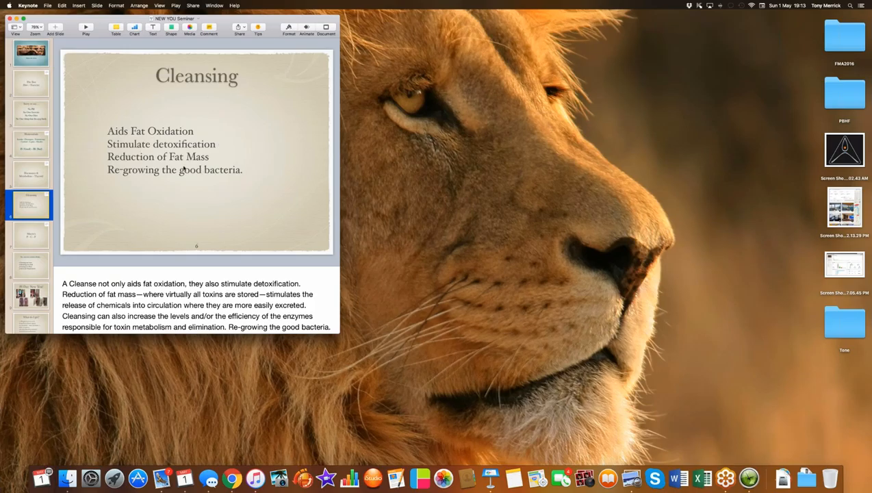
mouse_move(135, 192)
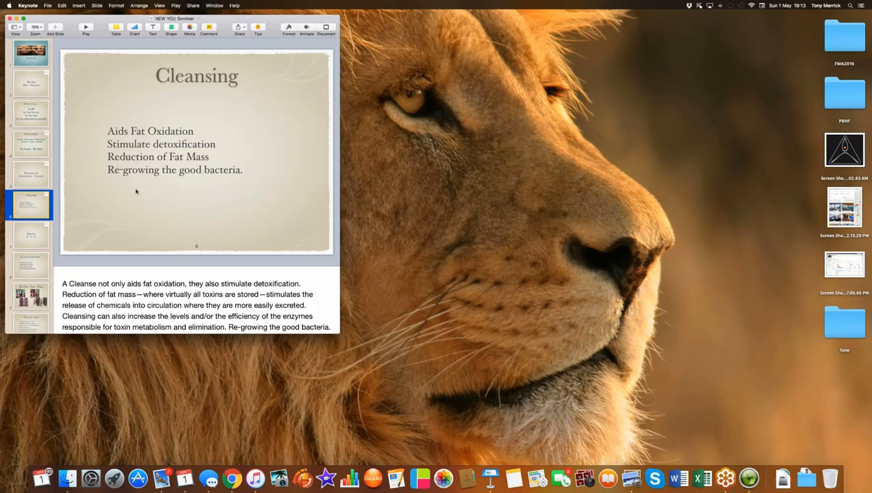
mouse_move(193, 206)
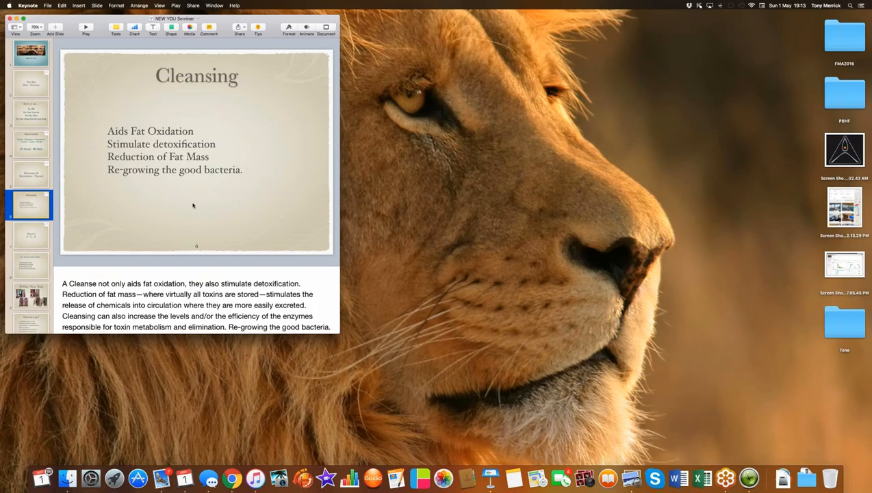
Show slide seven, 'Macro's P-C-F', with notes on energy from fat, carbs and protein.
left_click(30, 235)
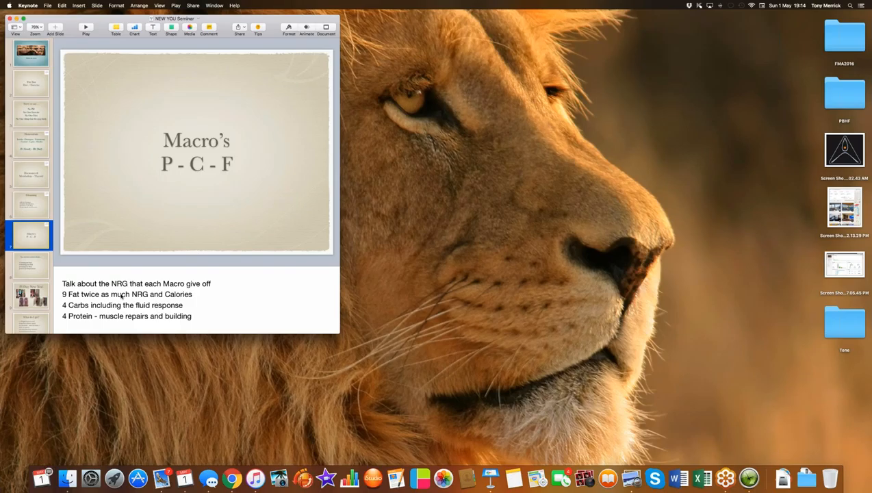
mouse_move(94, 316)
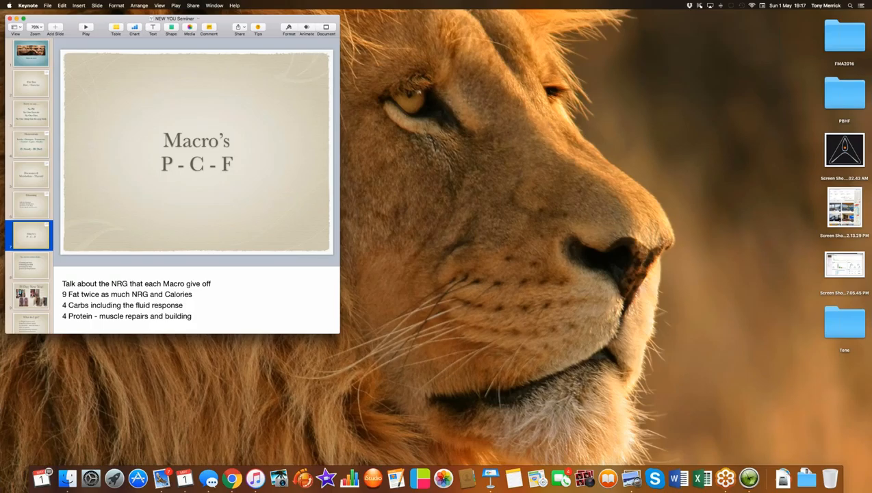
Present slide eight's four success points, then advance to the '28 Day New You!' slide.
left_click(29, 264)
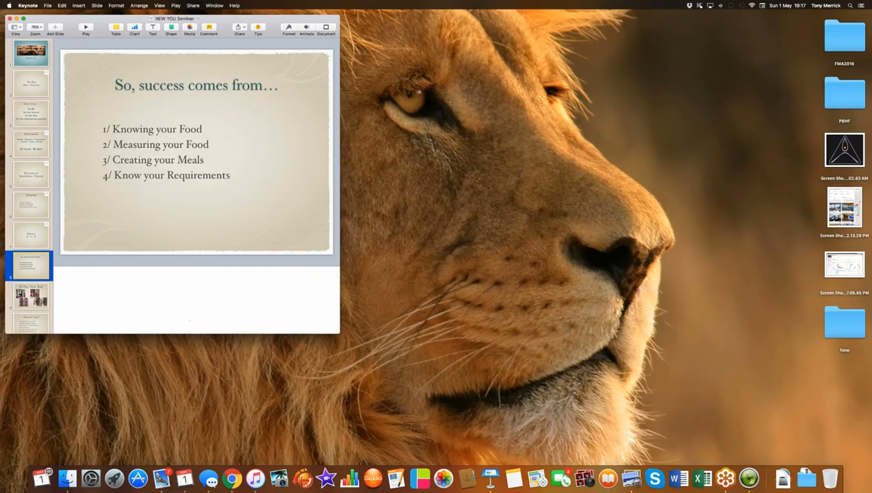
mouse_move(202, 212)
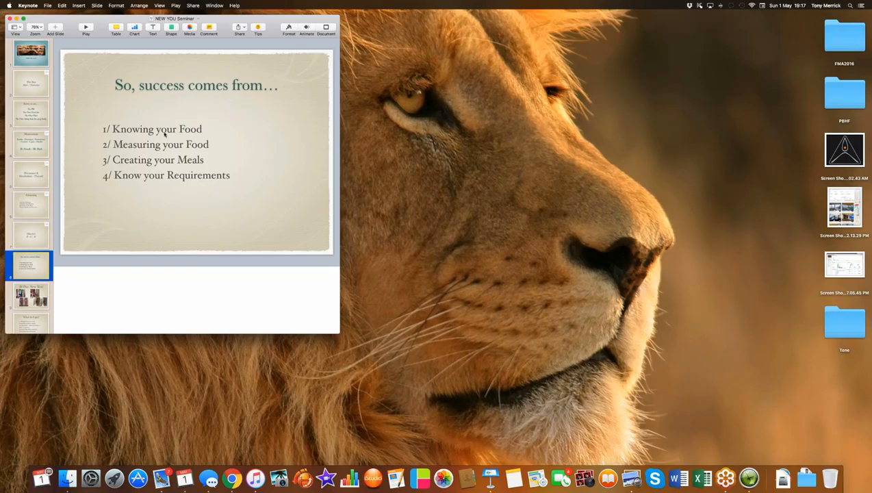
mouse_move(110, 187)
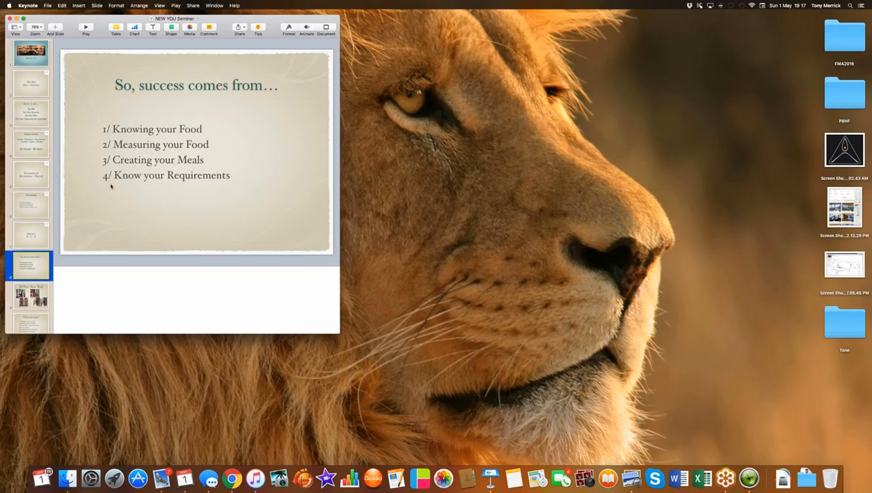
mouse_move(149, 195)
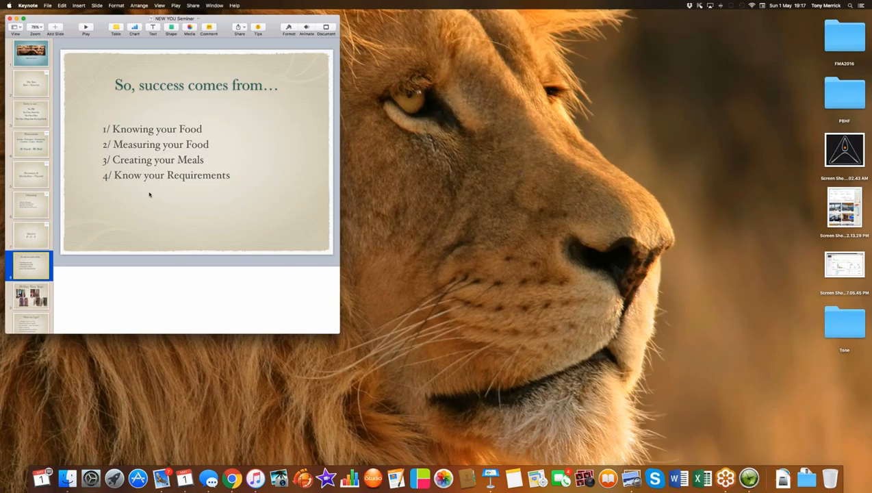
mouse_move(147, 194)
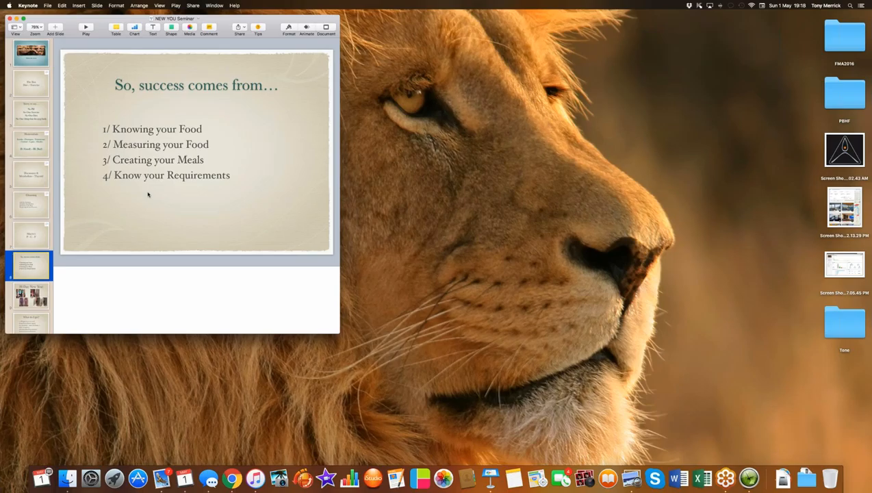
mouse_move(148, 134)
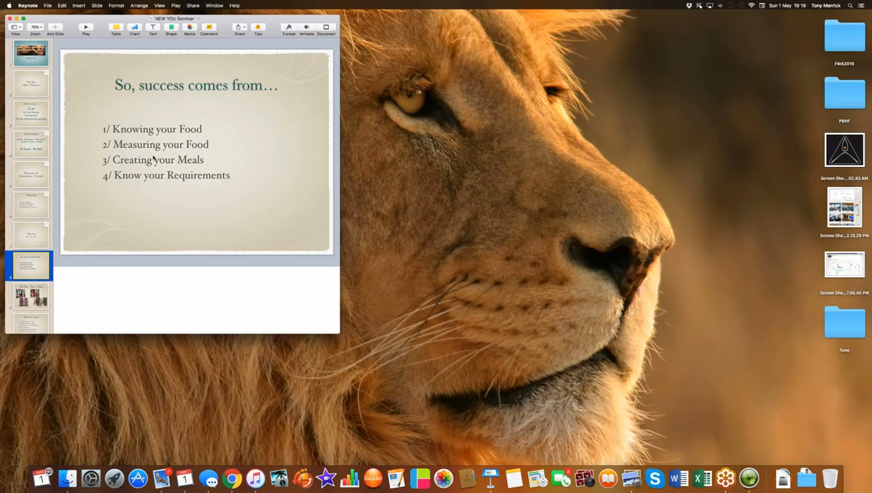
mouse_move(124, 167)
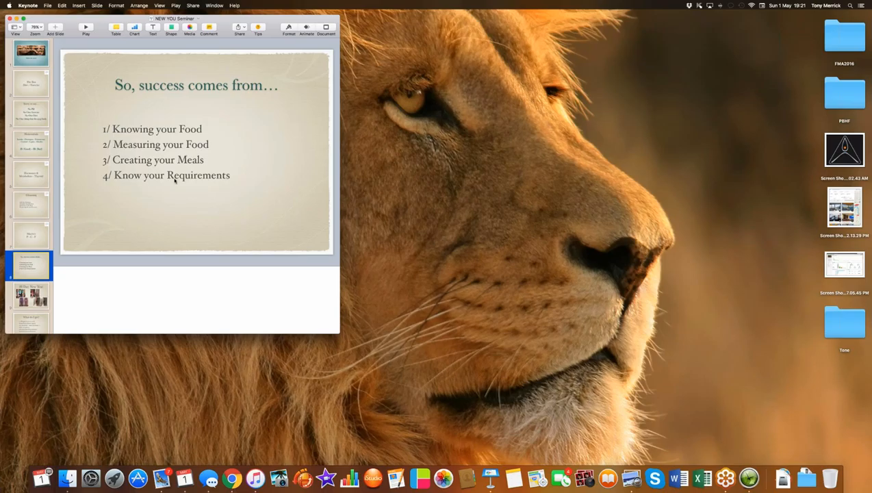
mouse_move(135, 183)
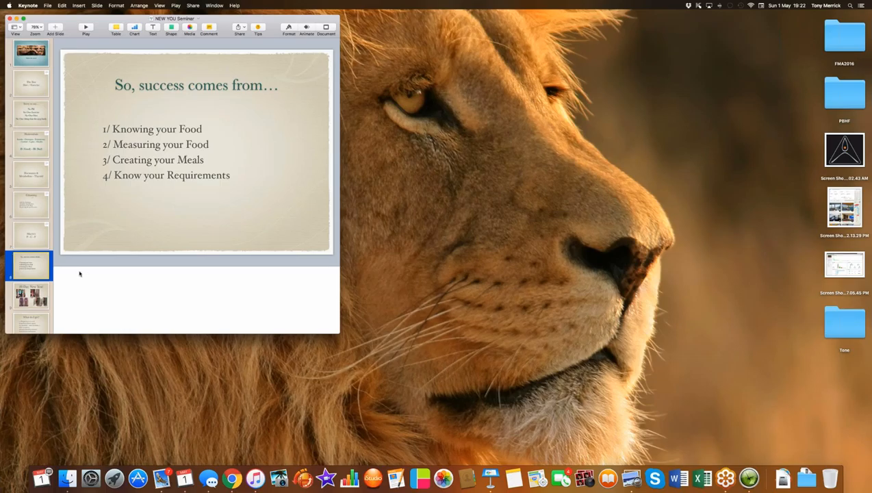
left_click(29, 295)
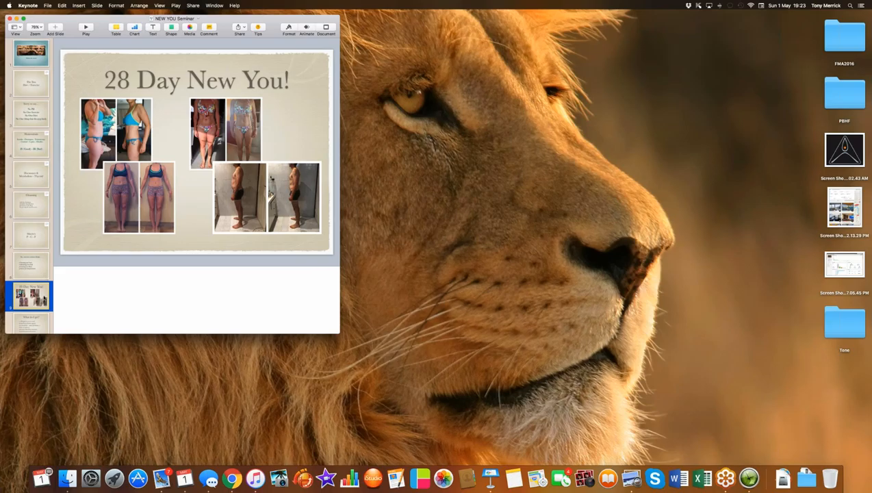
Advance to slide ten, 'What do I get?', listing weight sessions and meal plans.
left_click(29, 279)
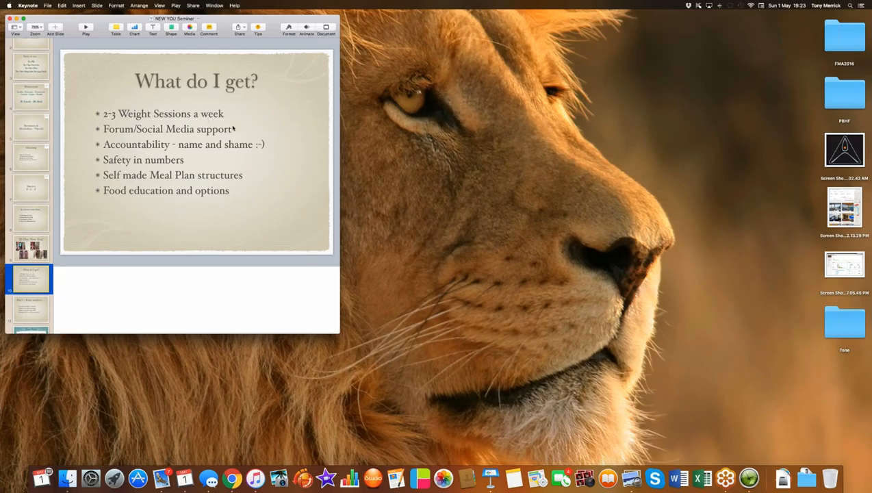
mouse_move(107, 139)
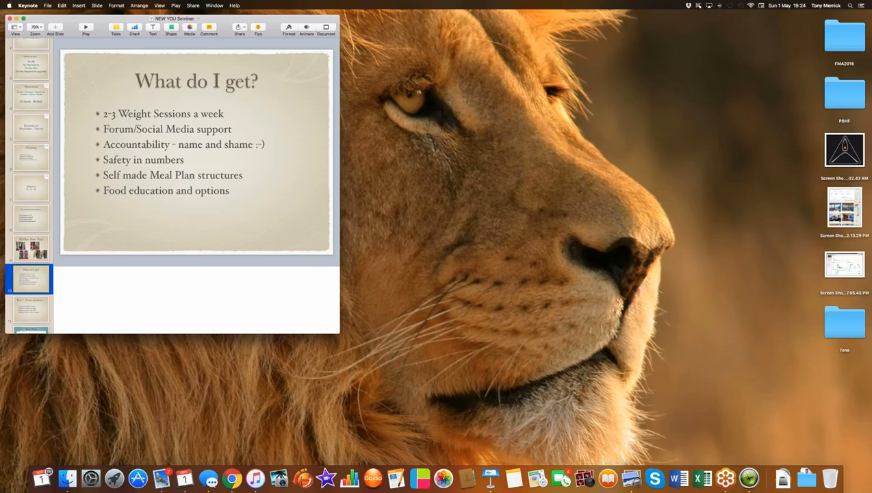
mouse_move(229, 157)
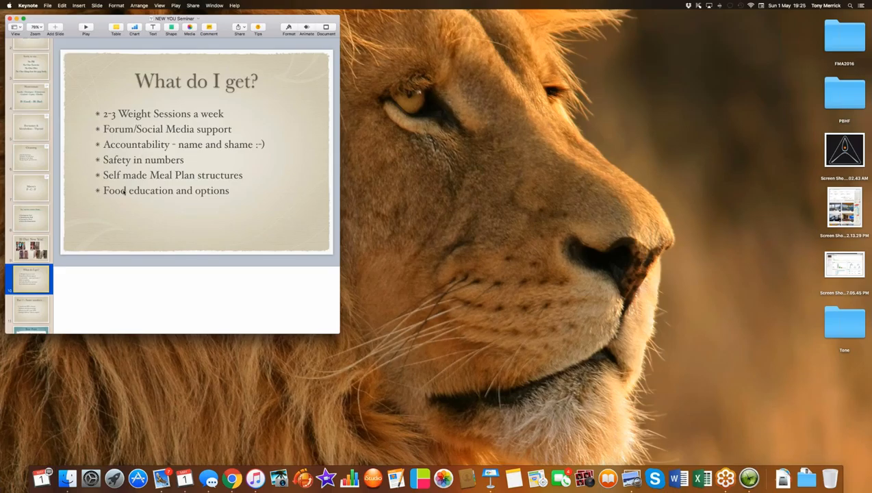
mouse_move(194, 214)
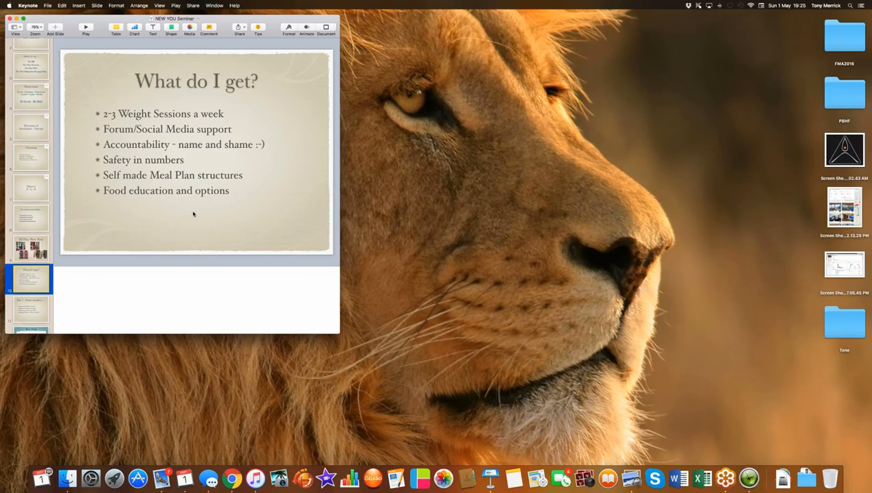
Advance to slide eleven, 'Part 1 - Some numbers…', on body weight and LBM calories.
left_click(26, 307)
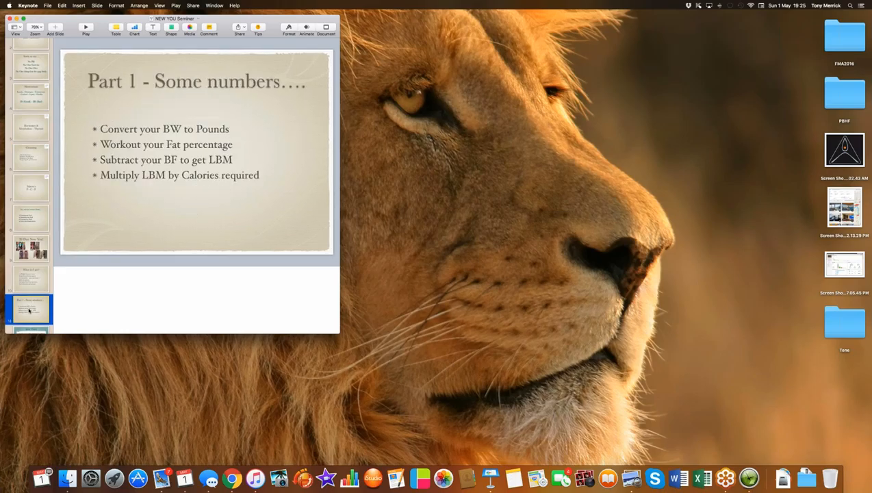
mouse_move(191, 140)
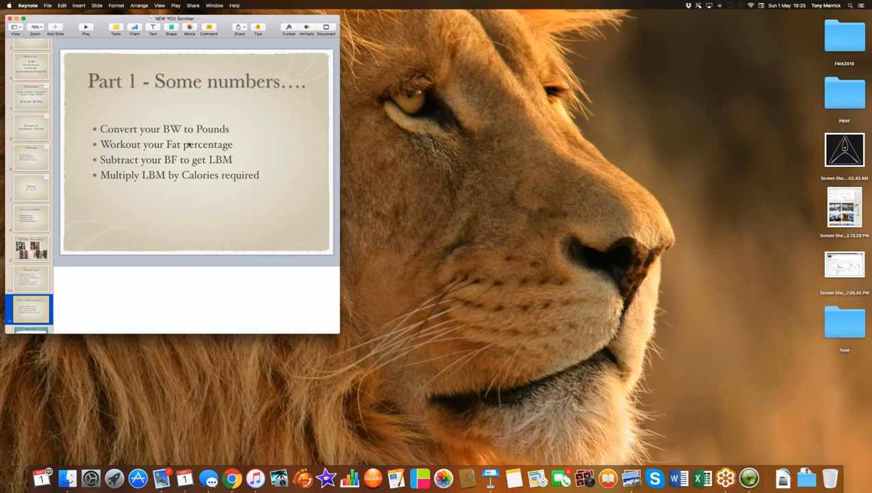
mouse_move(183, 183)
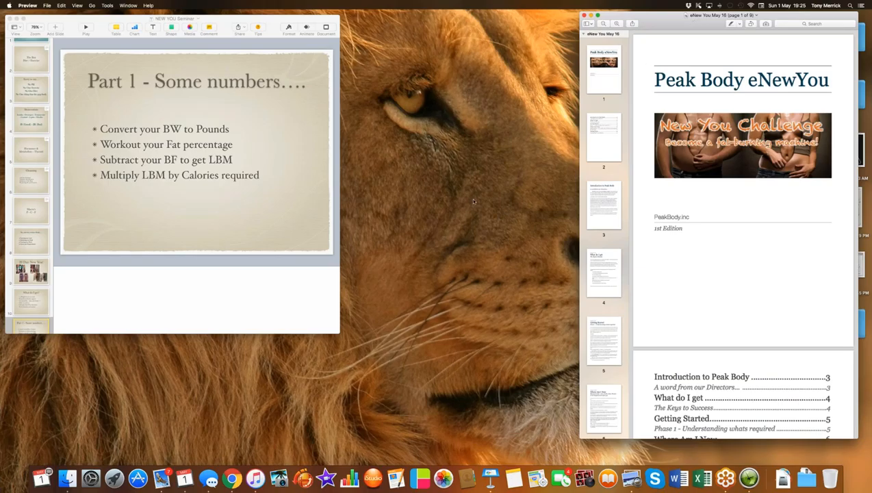
mouse_move(709, 98)
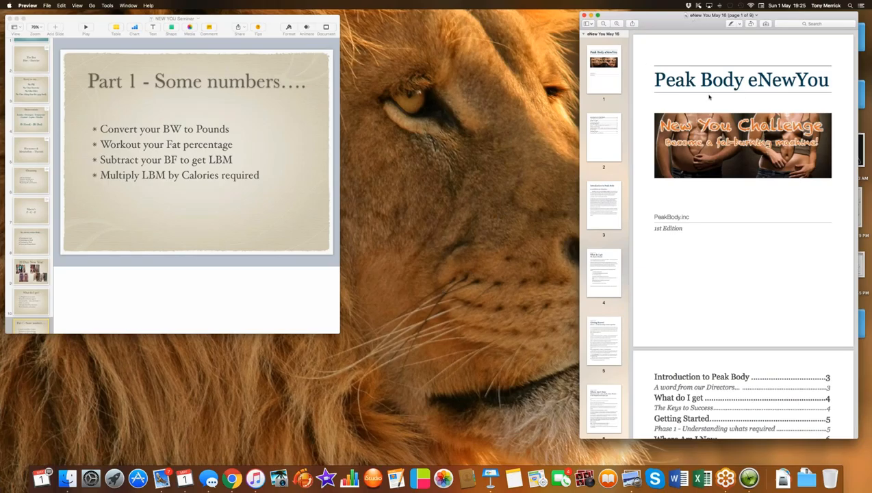
mouse_move(204, 163)
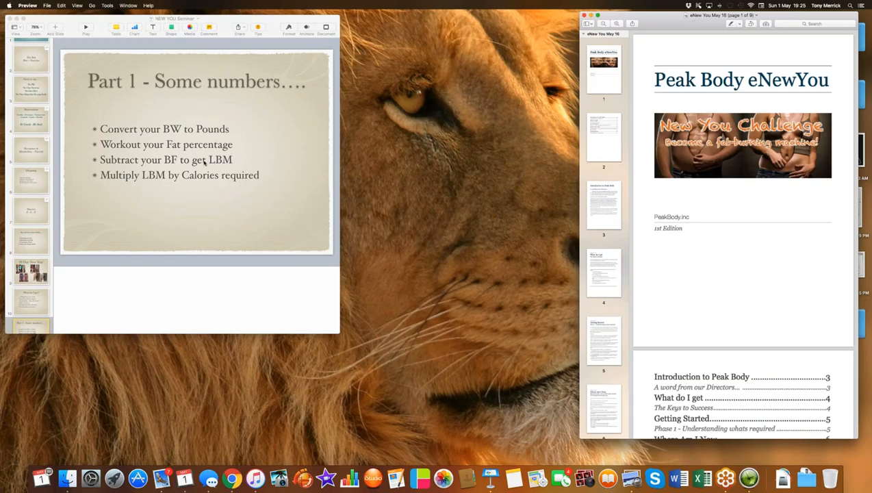
mouse_move(727, 219)
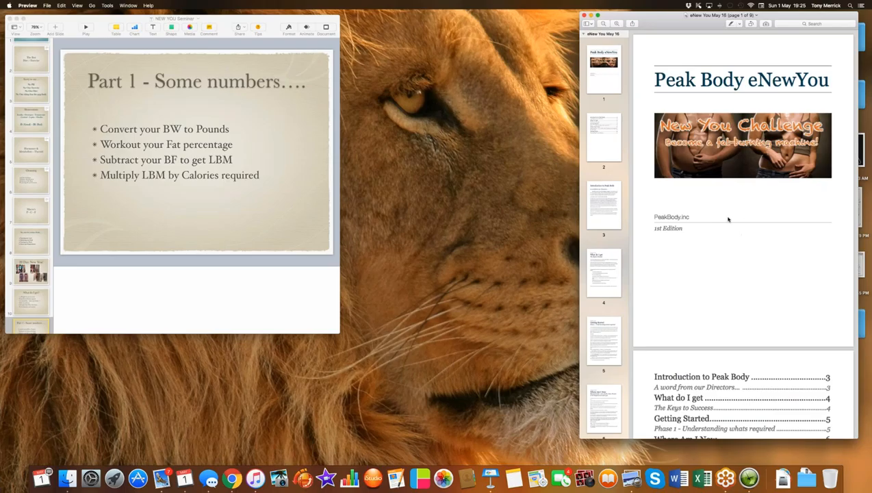
mouse_move(765, 208)
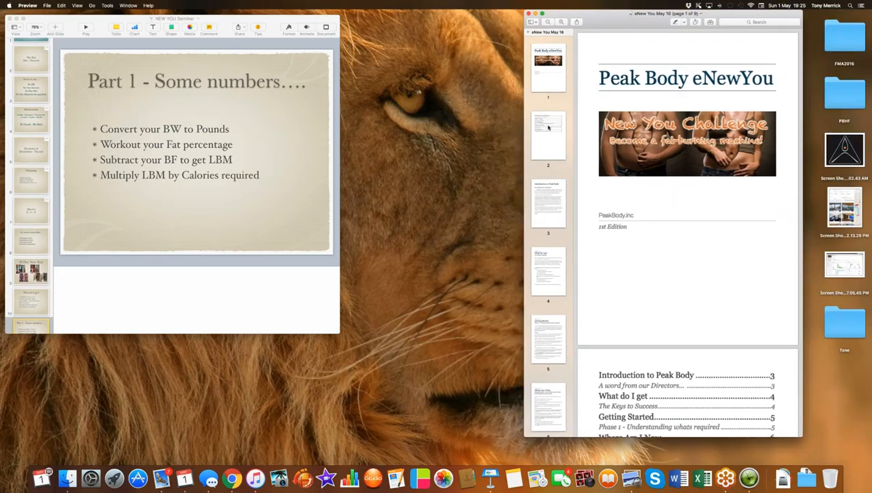
Show the eNewYou guide's page-two contents list, returning to it after glancing at page three.
left_click(548, 135)
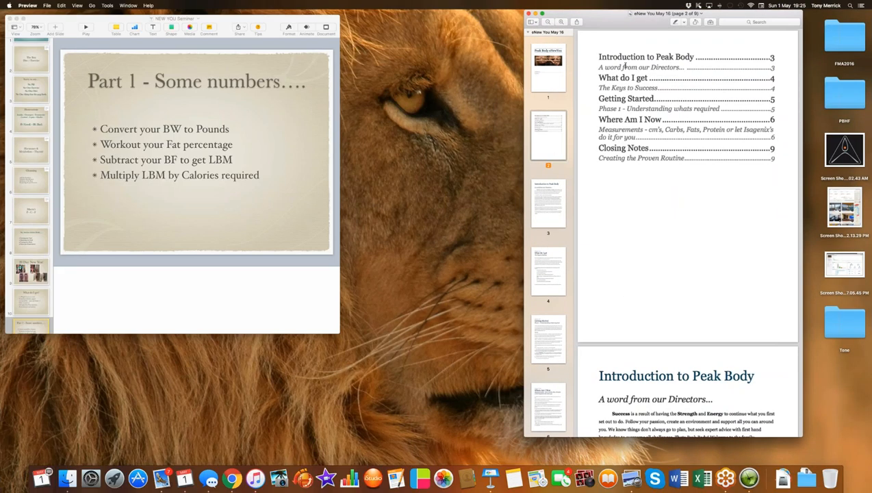
mouse_move(667, 265)
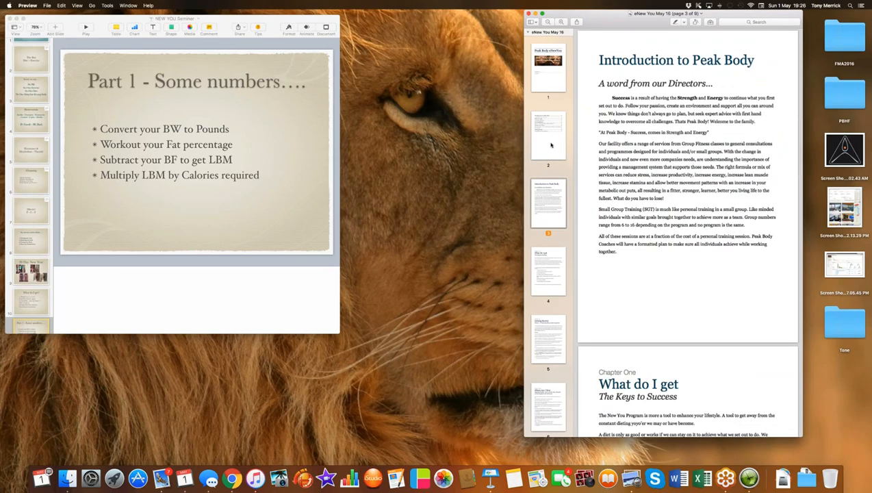
left_click(548, 135)
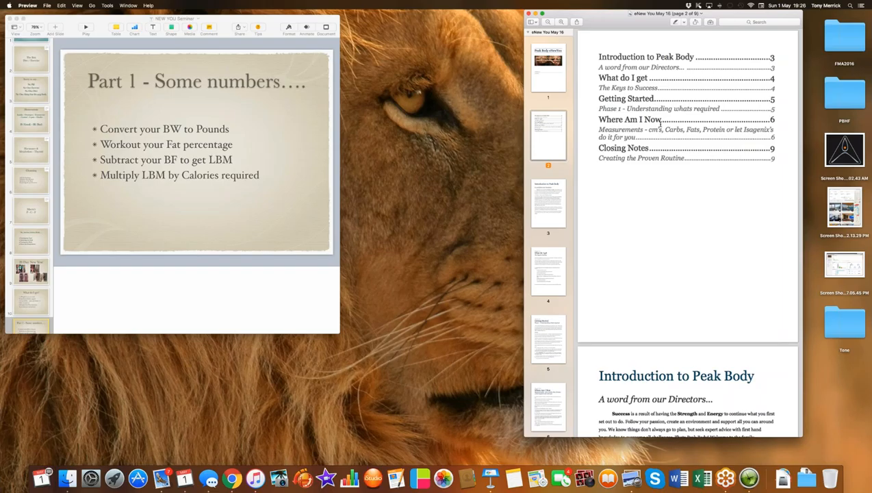
Scroll past page four's 'What do I get' to page five, Chapter Two 'Getting Started'.
scroll("down", 3)
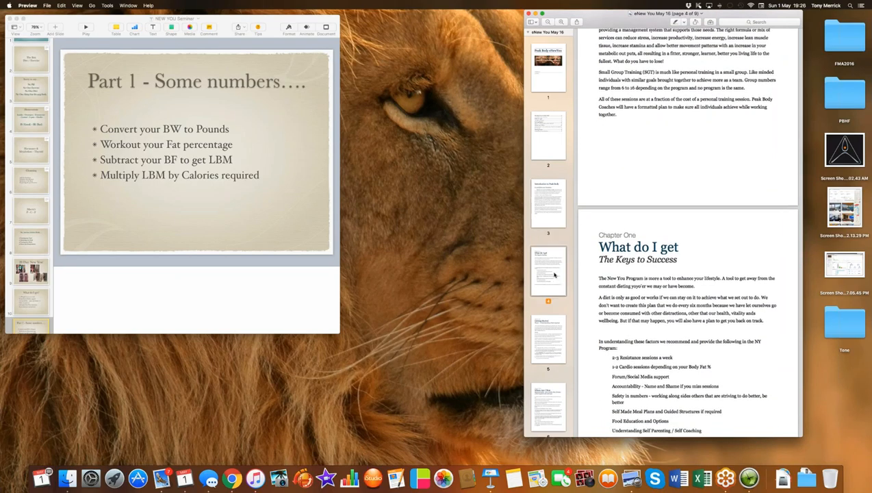
scroll("down", 3)
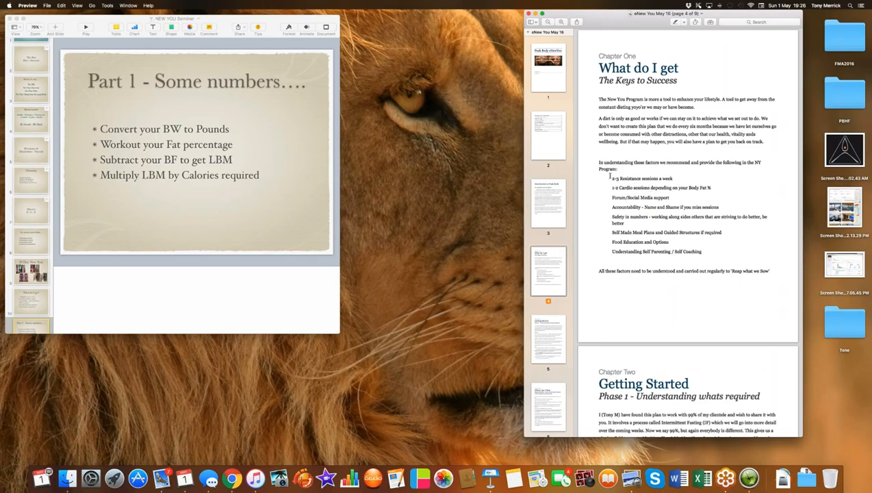
mouse_move(690, 187)
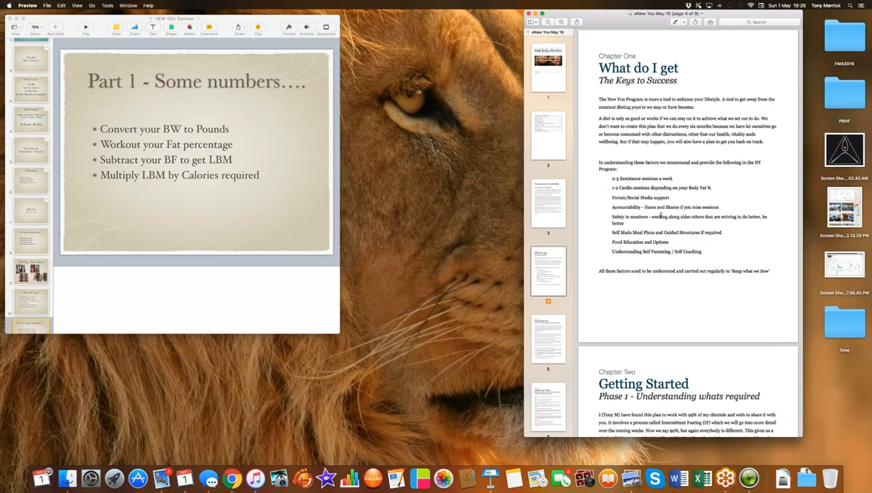
scroll("down", 3)
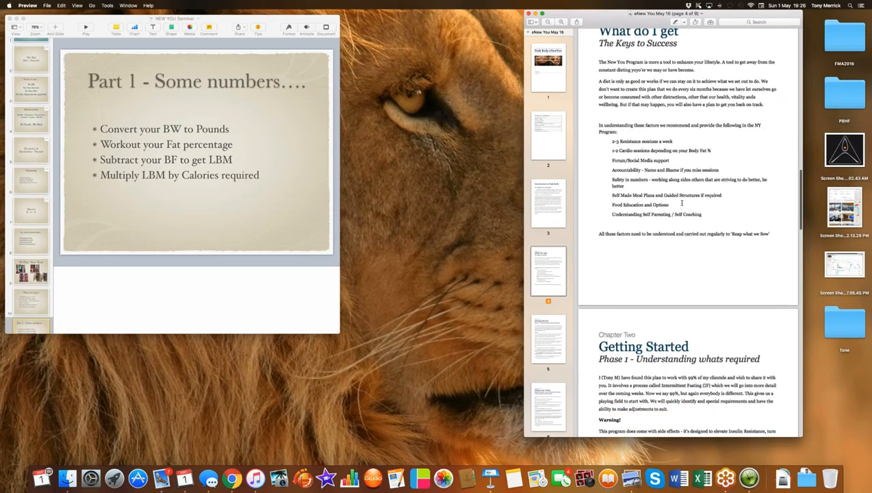
mouse_move(676, 207)
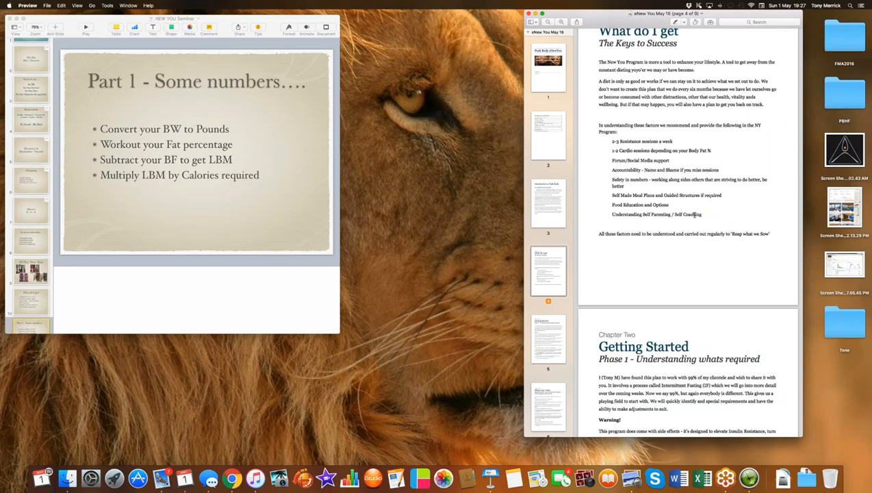
scroll("down", 3)
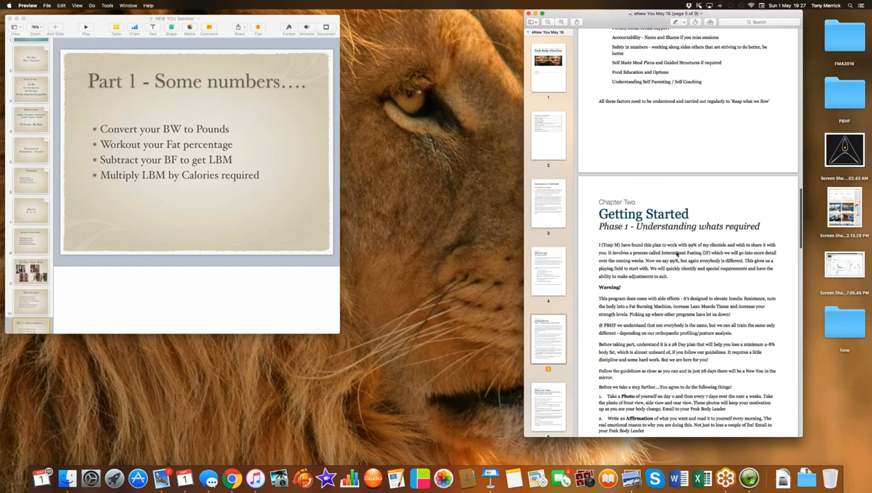
Scroll the eNew You guide past the Phase 1 agreement list to Chapter Three, 'Where Am I Now'.
scroll("down", 3)
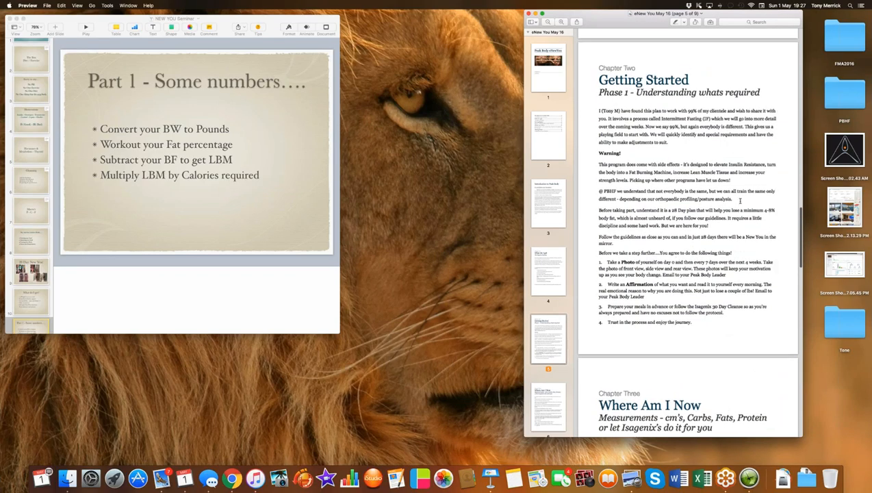
scroll("down", 3)
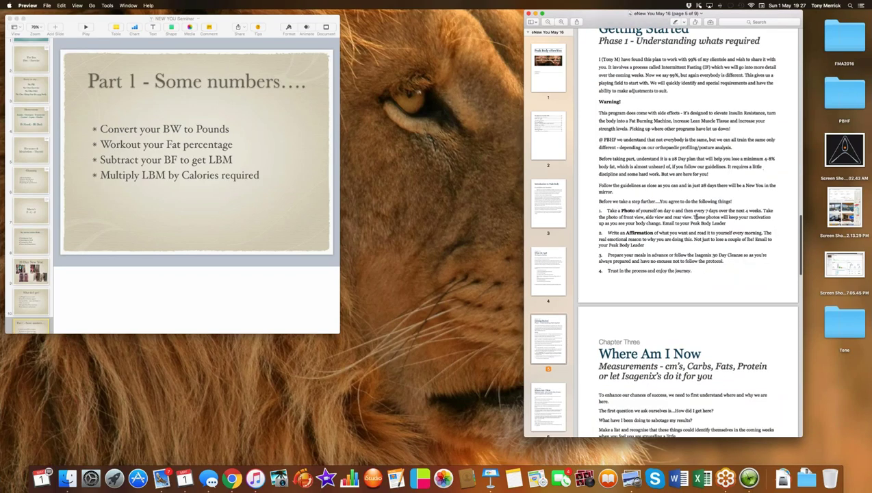
scroll("down", 3)
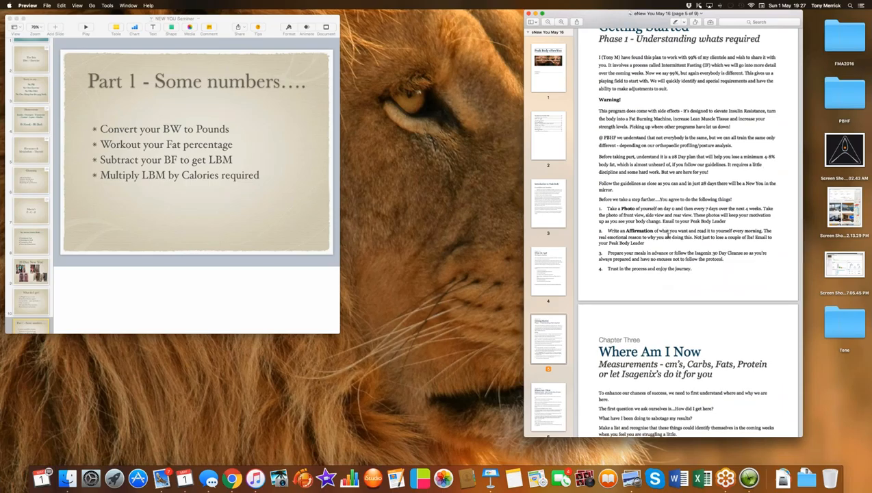
scroll("down", 3)
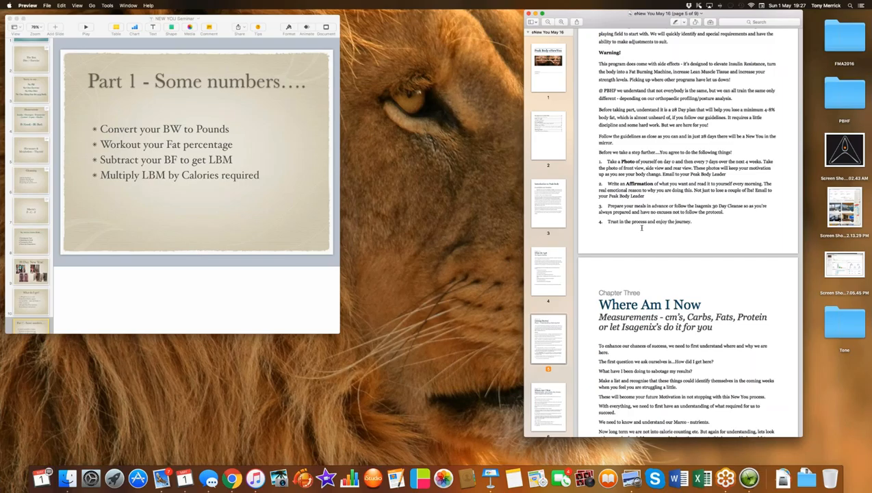
scroll("down", 3)
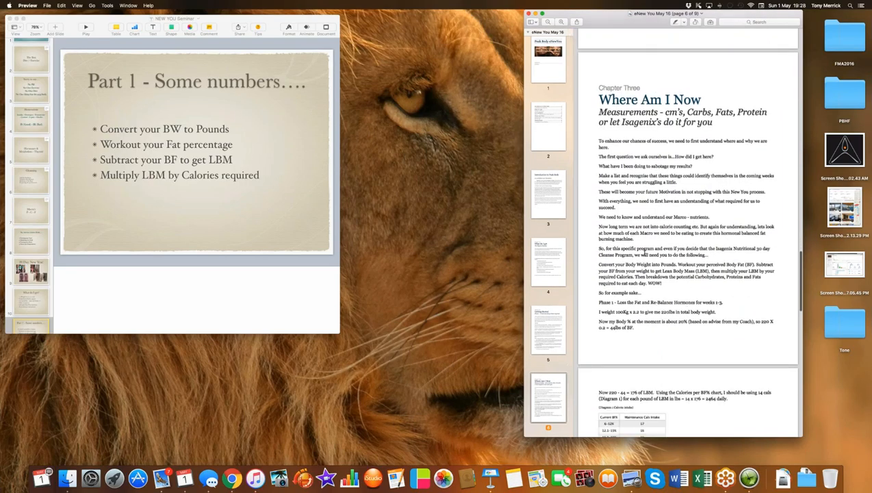
Scroll past the macro breakdown to the weekly measurements table, food and training schedules.
scroll("down", 3)
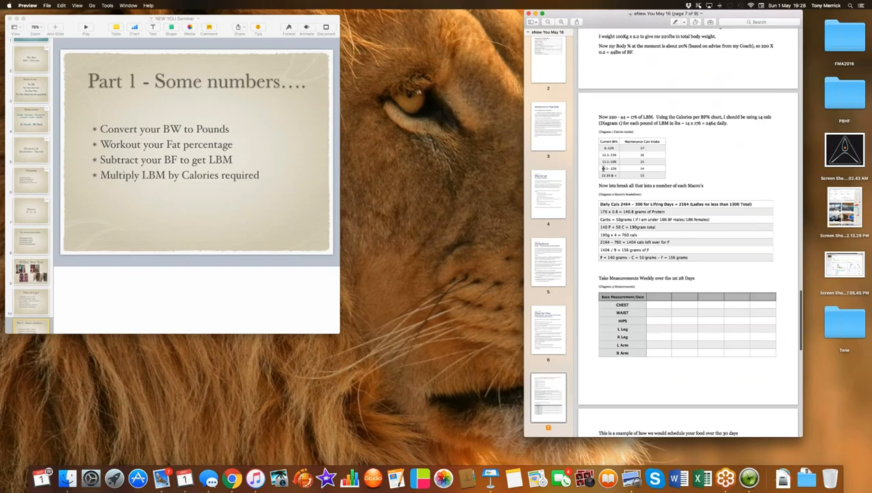
mouse_move(616, 170)
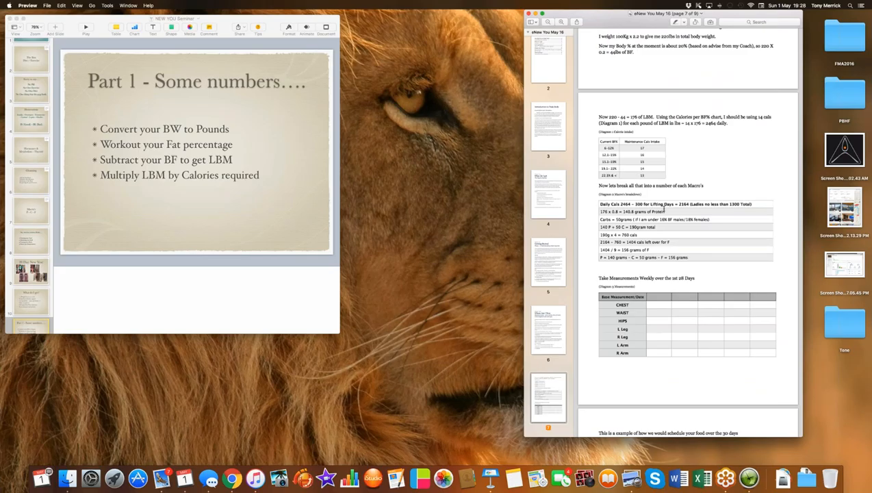
scroll("down", 3)
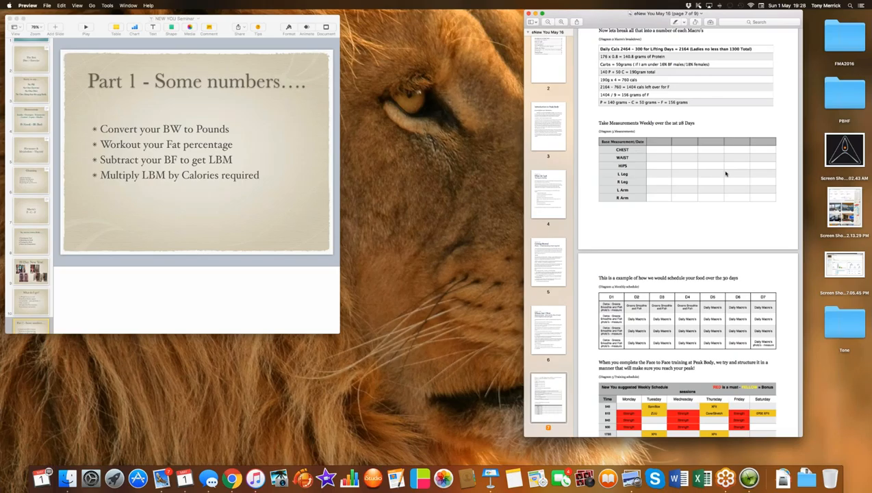
mouse_move(675, 201)
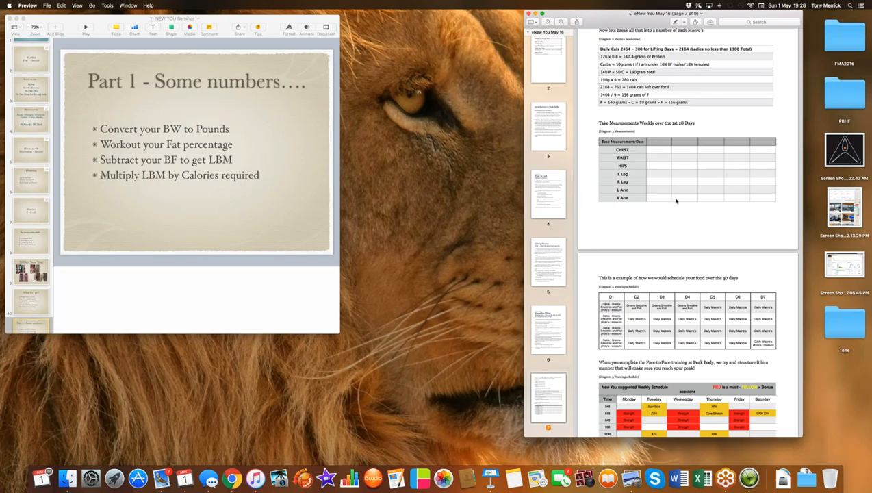
scroll("down", 3)
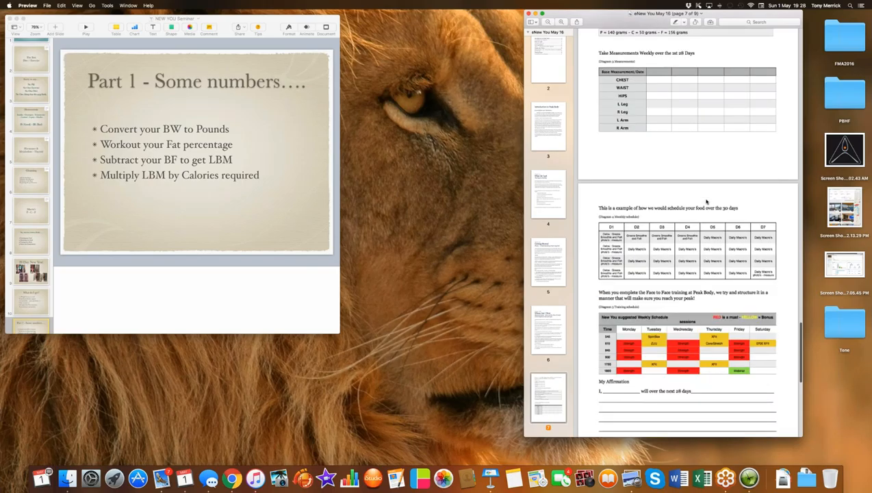
Scroll to page eight, showing My Affirmation and the Chapter Four 'Closing Notes' heading.
scroll("down", 3)
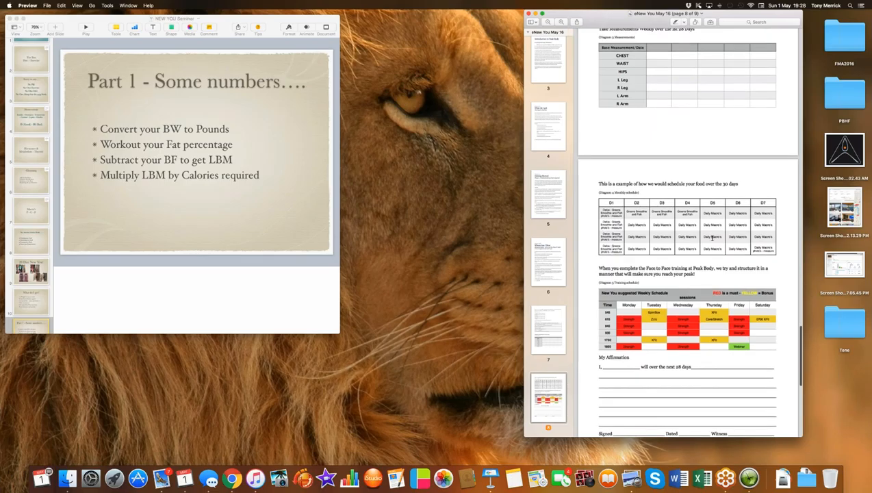
mouse_move(675, 225)
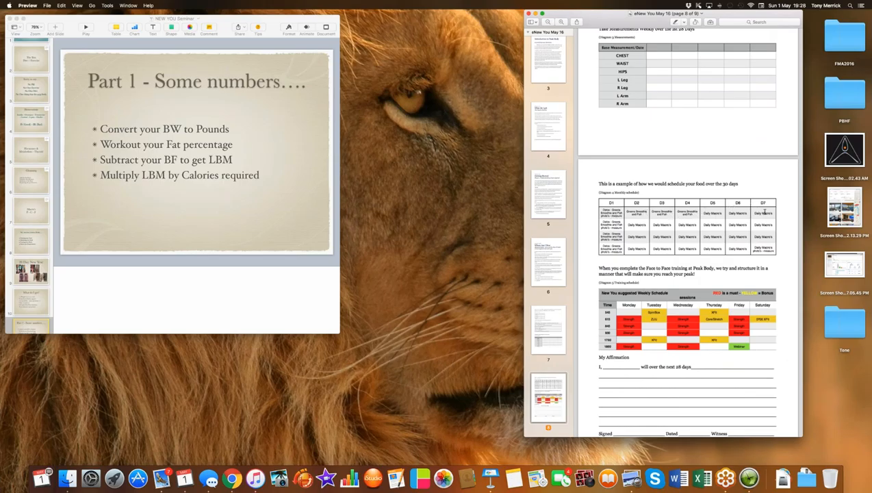
mouse_move(731, 228)
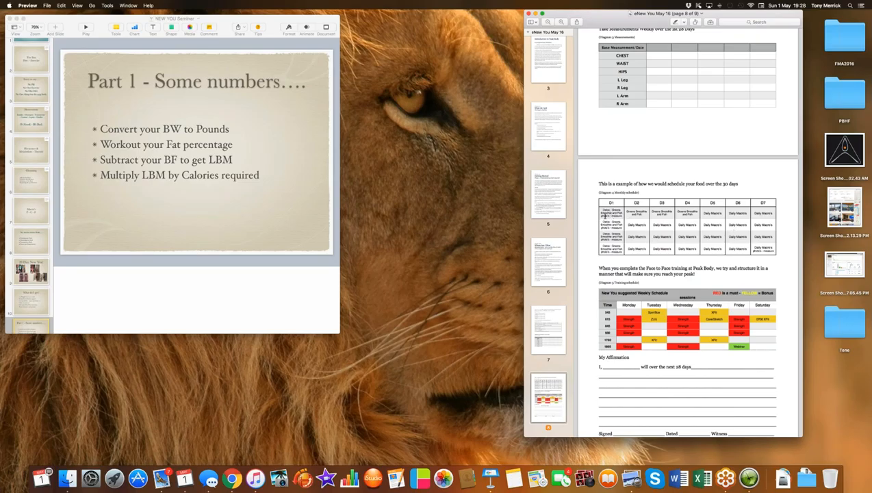
scroll("down", 3)
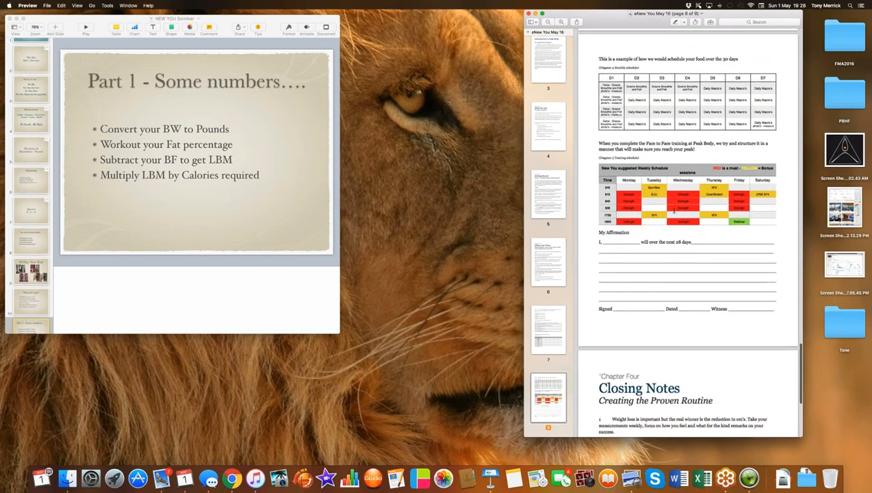
scroll("down", 3)
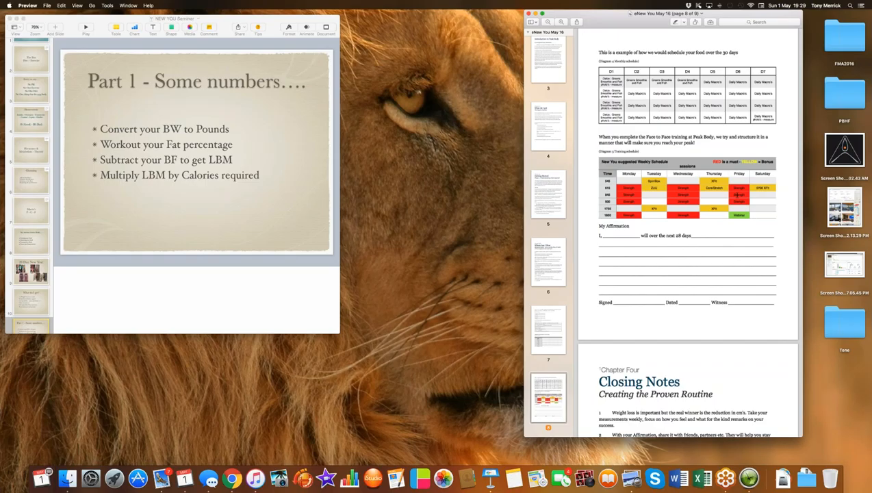
mouse_move(691, 209)
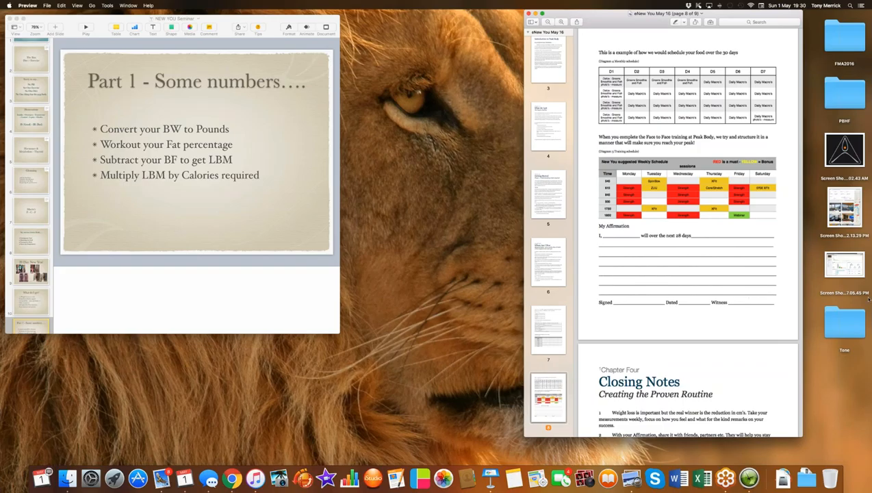
Scroll to the final Closing Notes page, then close the eNew You May 16 window.
scroll("down", 3)
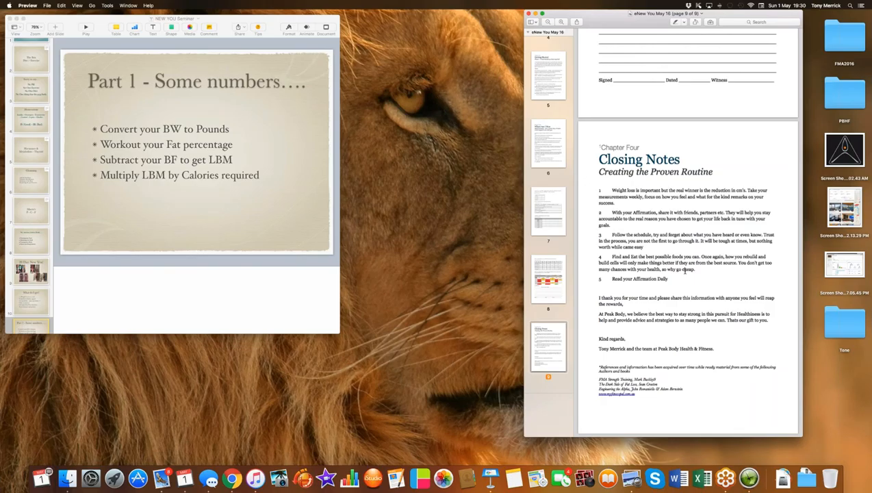
mouse_move(611, 279)
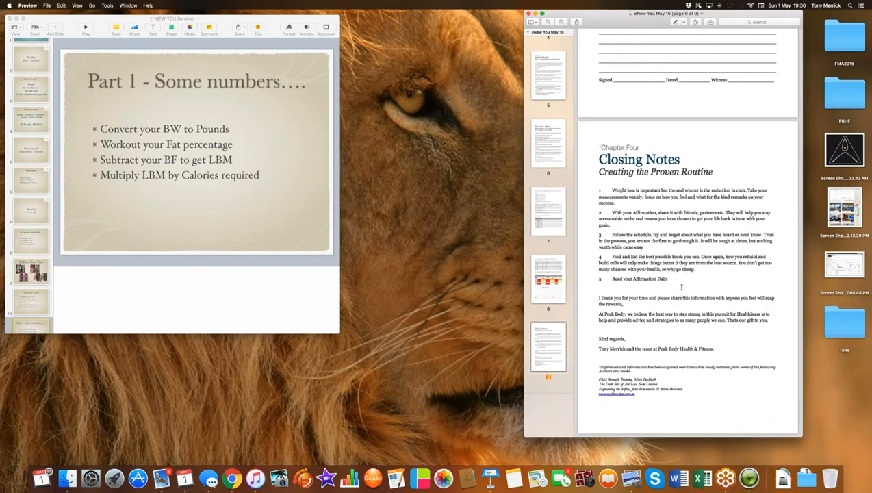
mouse_move(664, 327)
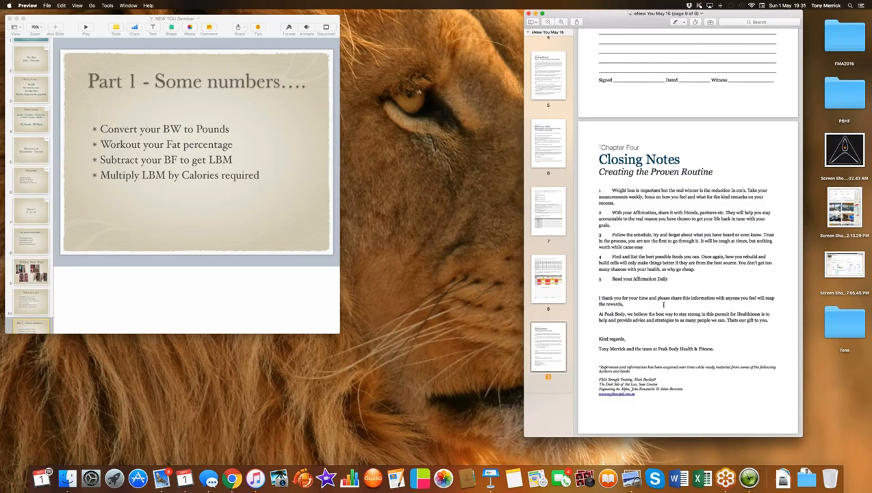
mouse_move(700, 369)
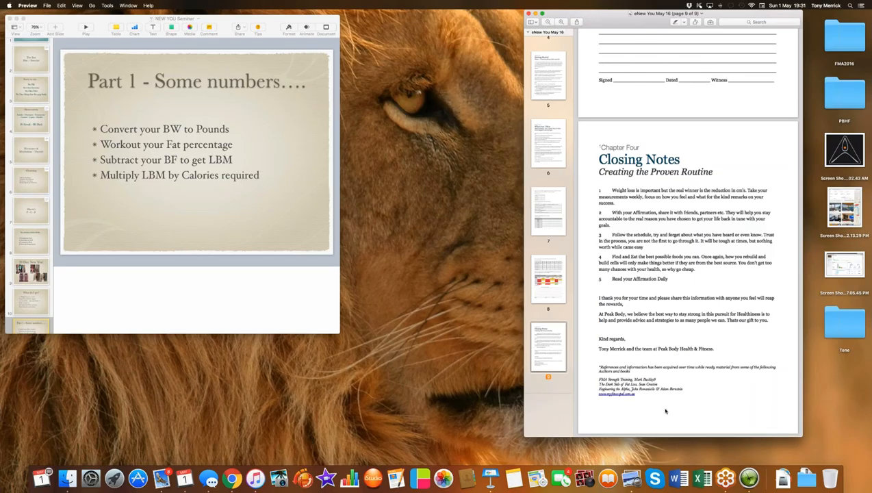
mouse_move(554, 215)
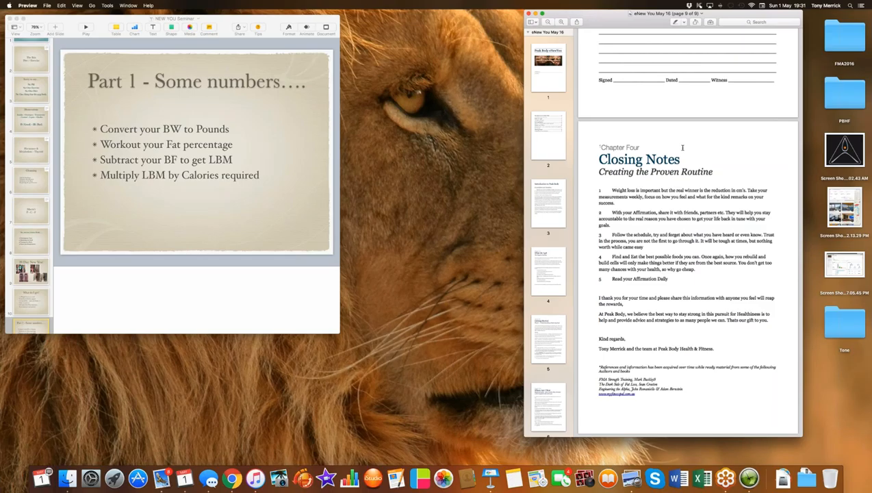
mouse_move(685, 155)
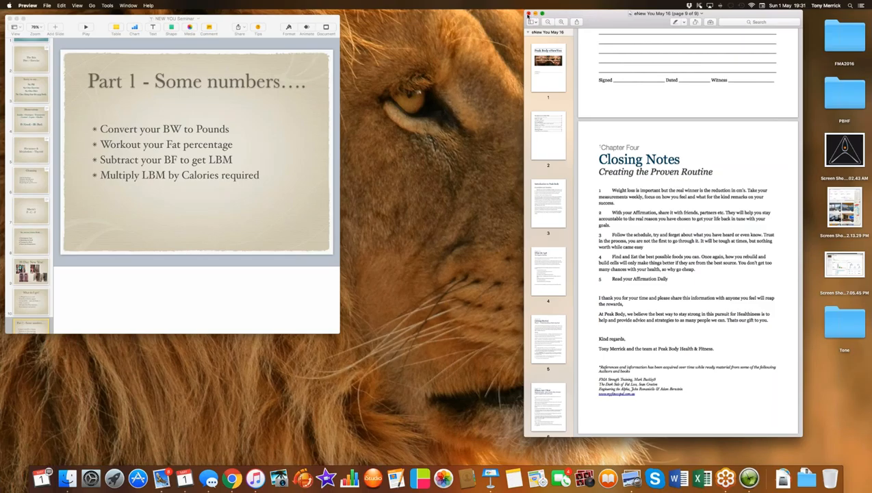
left_click(523, 12)
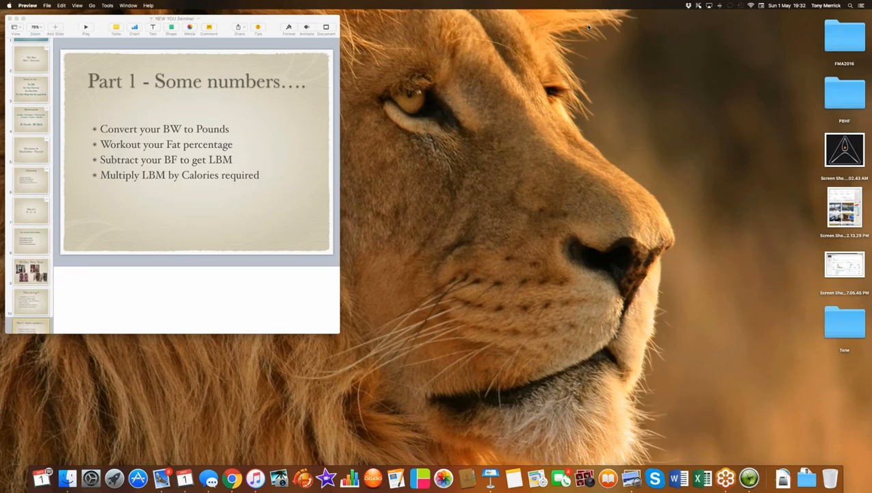
mouse_move(545, 135)
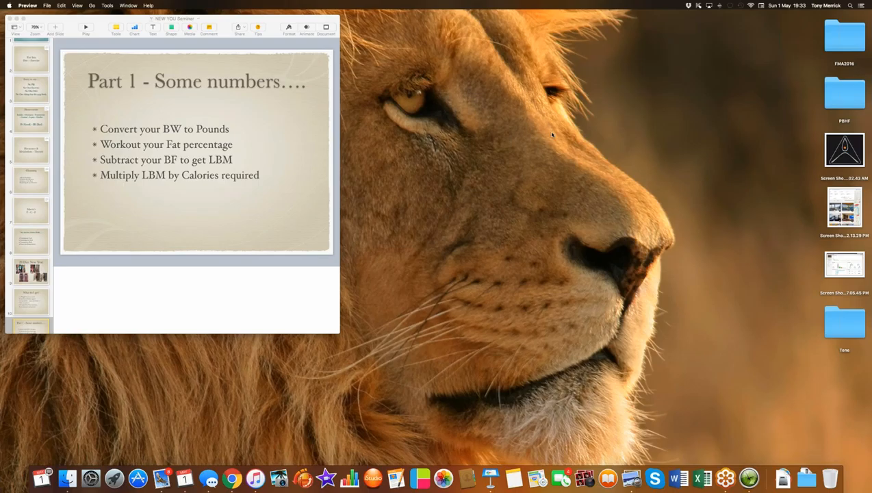
mouse_move(438, 309)
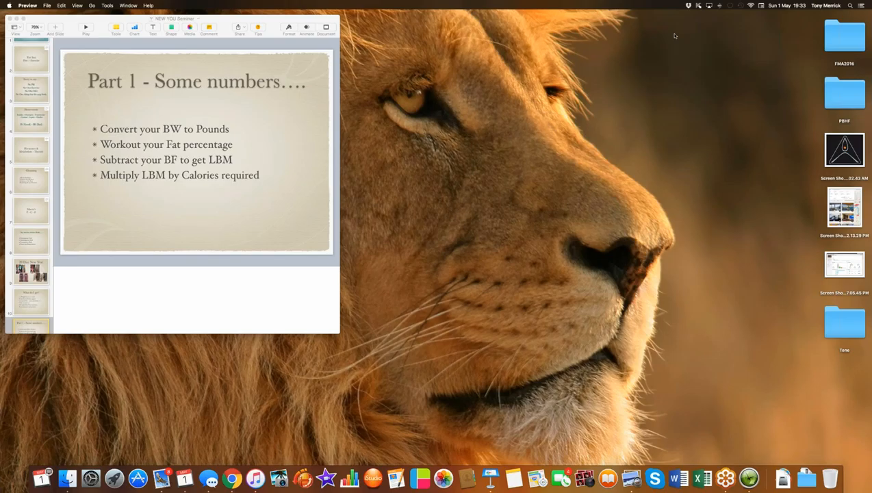
mouse_move(717, 43)
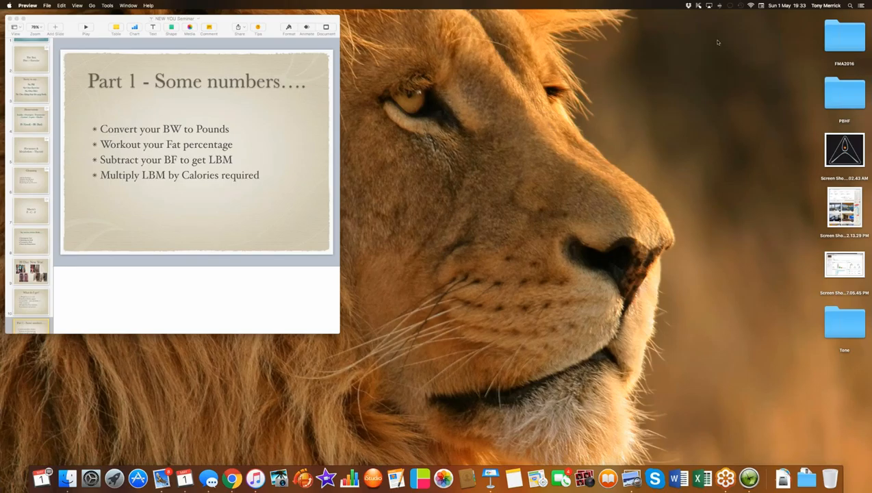
mouse_move(673, 273)
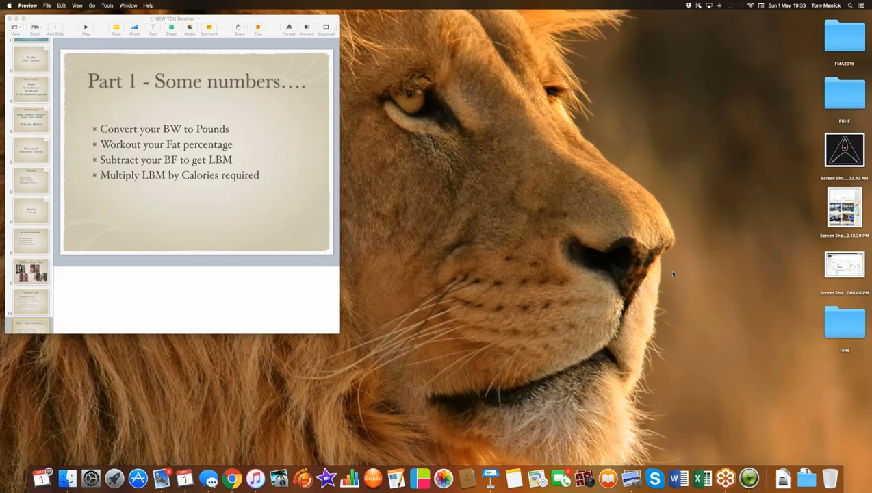
mouse_move(684, 297)
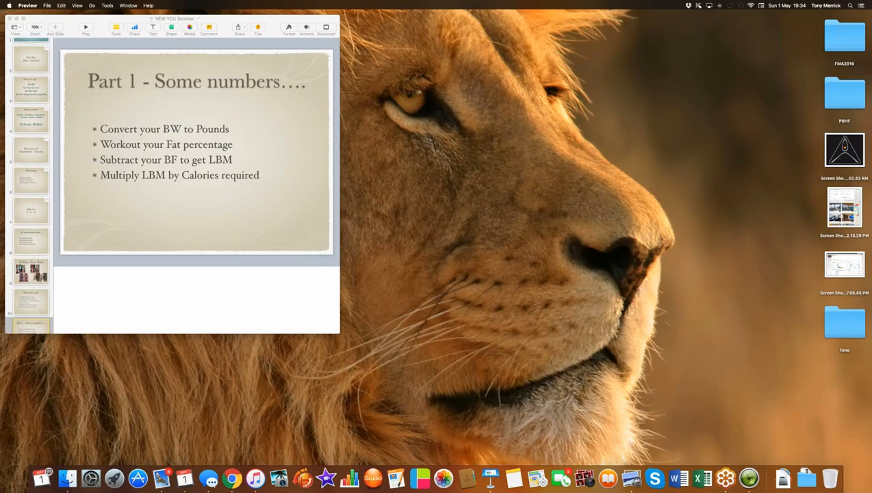
mouse_move(692, 294)
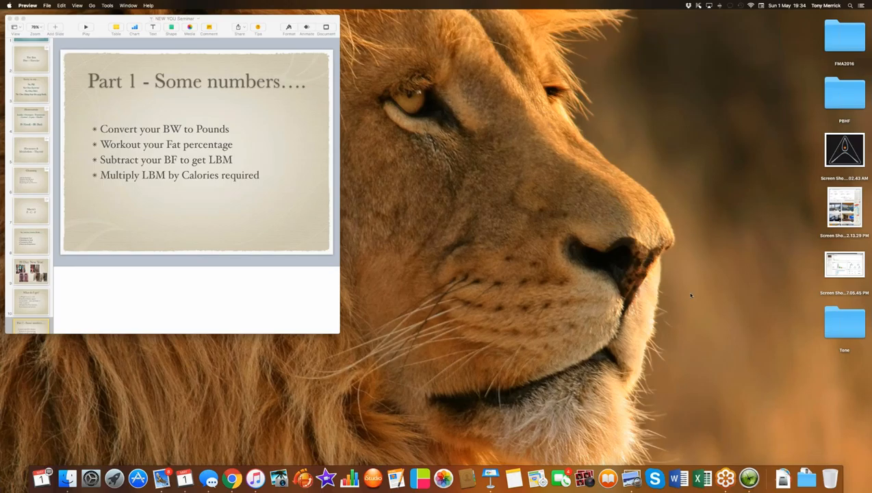
mouse_move(671, 272)
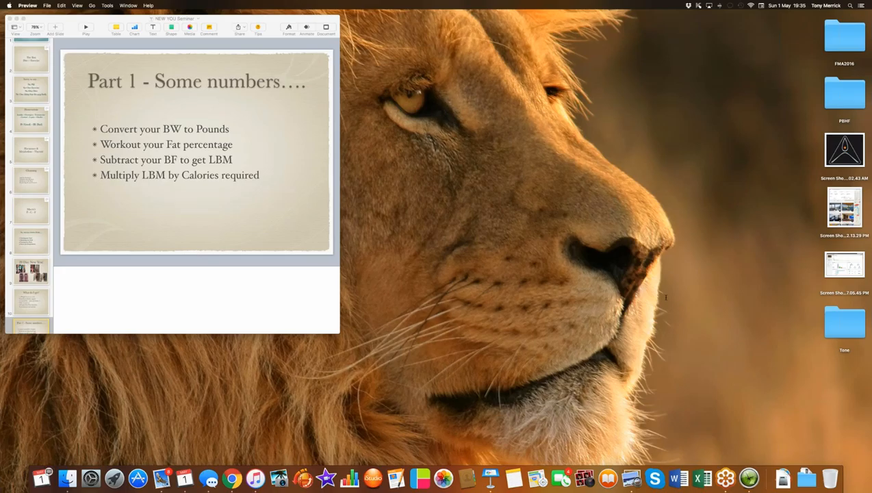
mouse_move(668, 290)
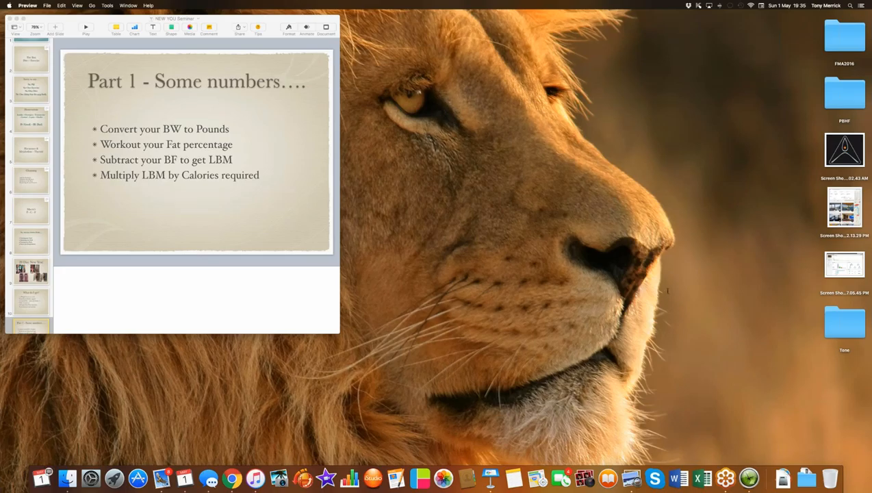
mouse_move(664, 277)
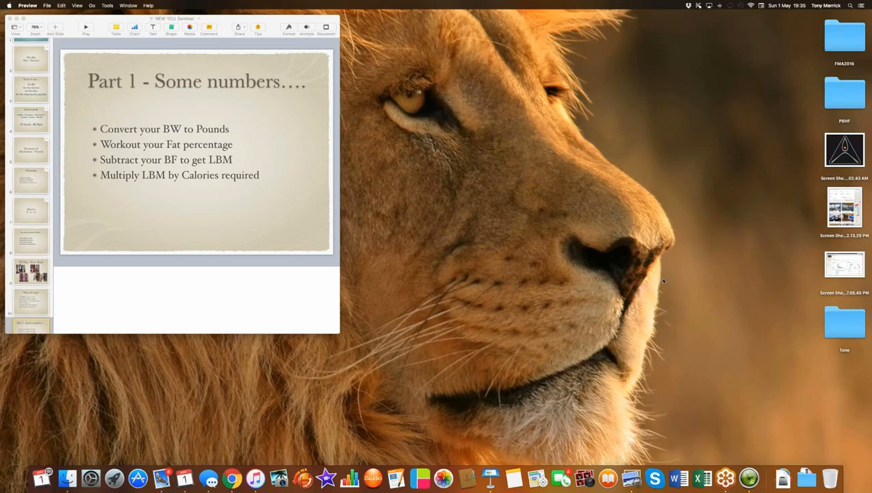
mouse_move(673, 275)
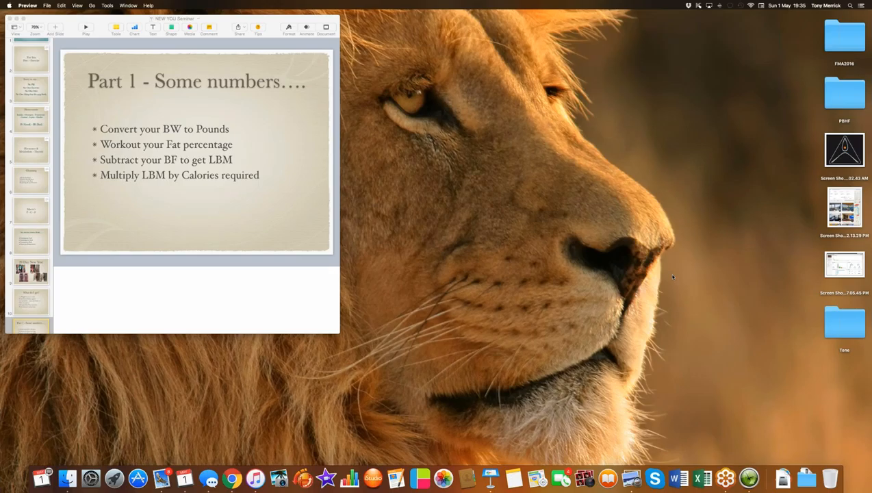
mouse_move(668, 285)
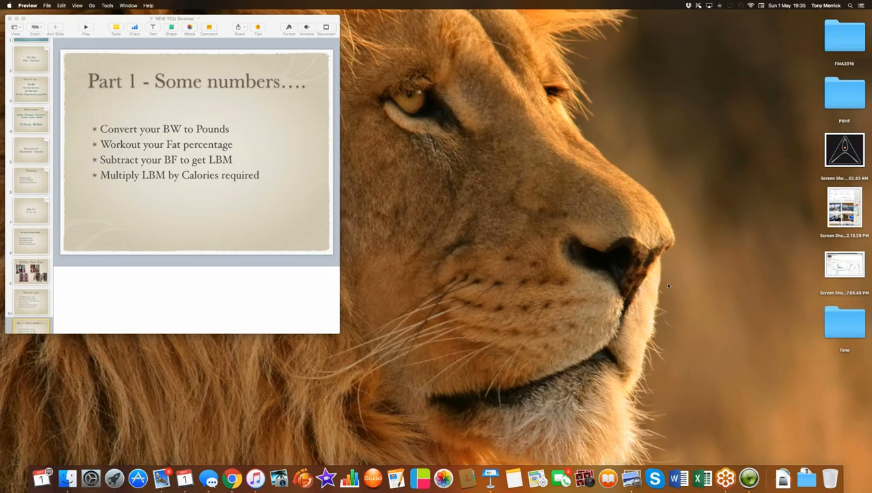